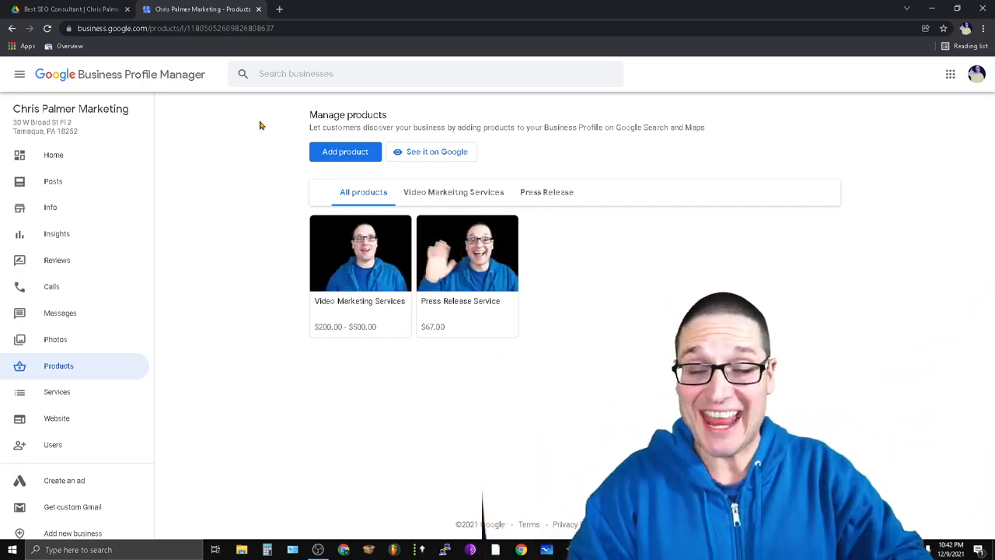
mouse_move(528, 211)
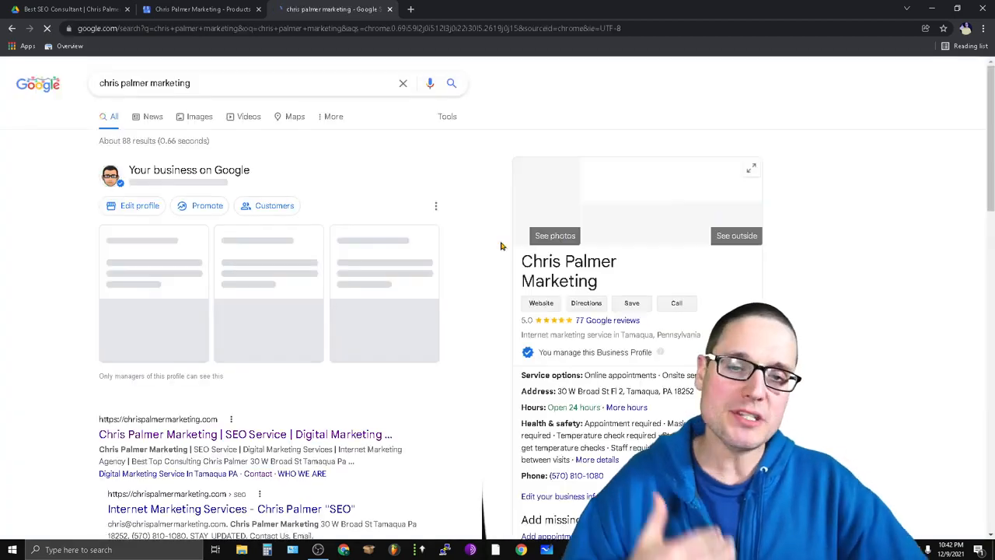
scroll("down", 3)
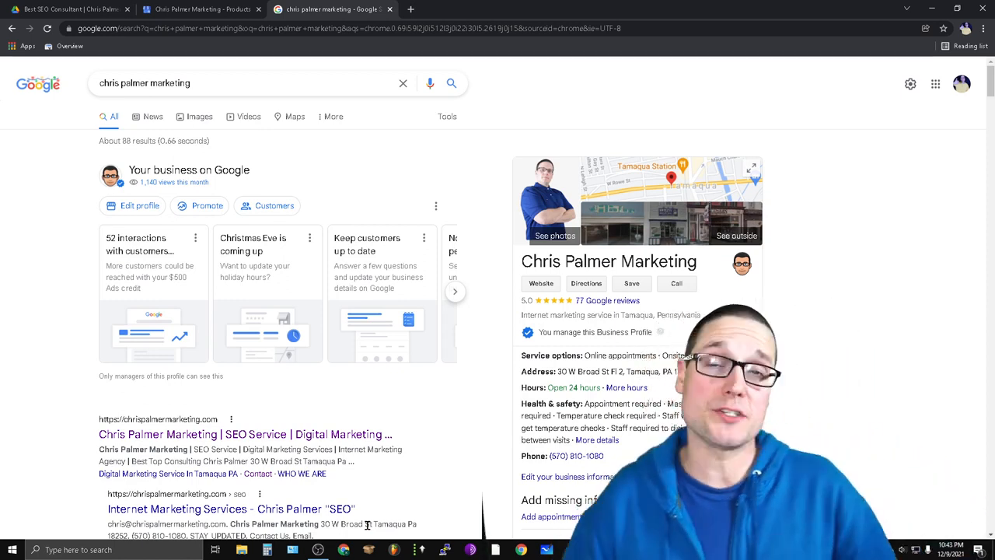
mouse_move(456, 448)
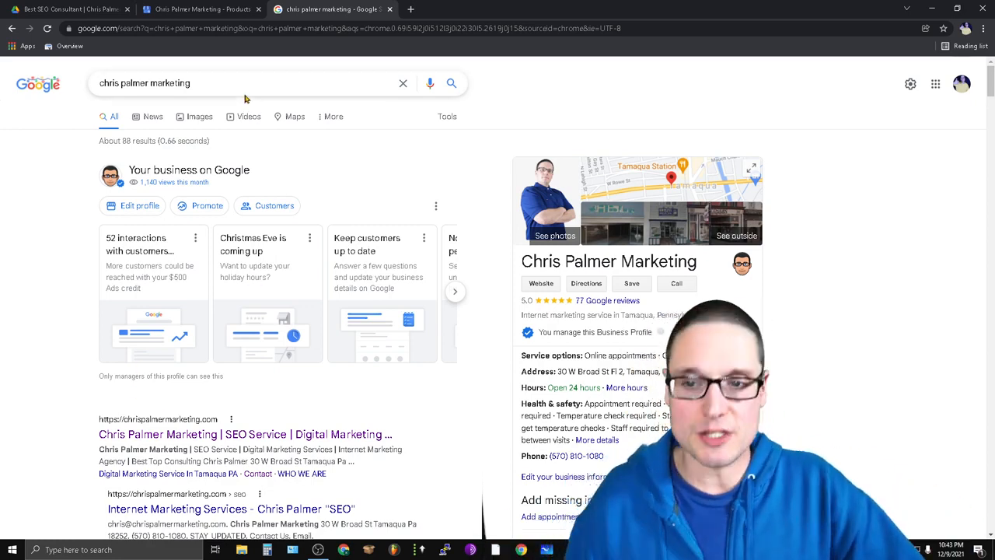
Step: Replace the current Google search with a search for 'video to gif creator'
left_click(400, 83)
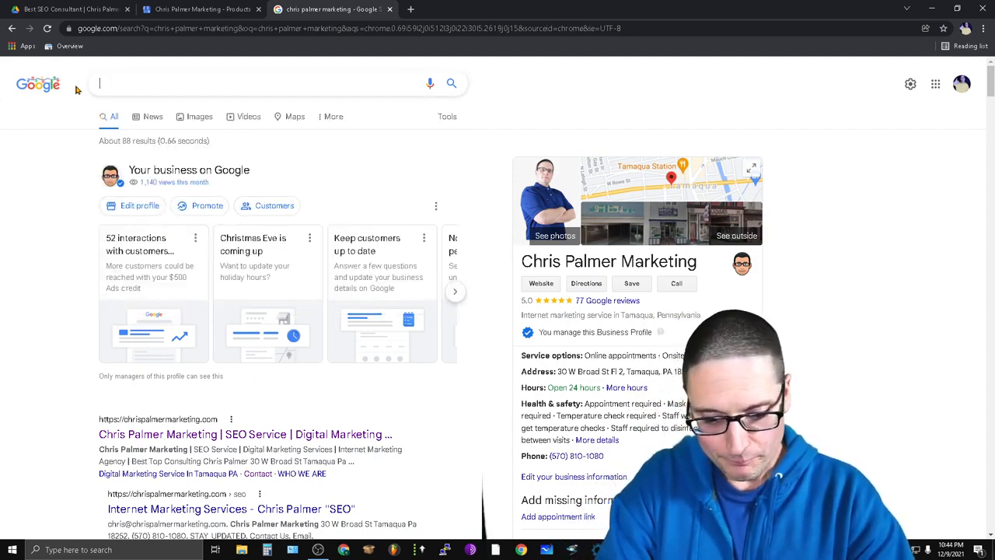
type("video to gif creator")
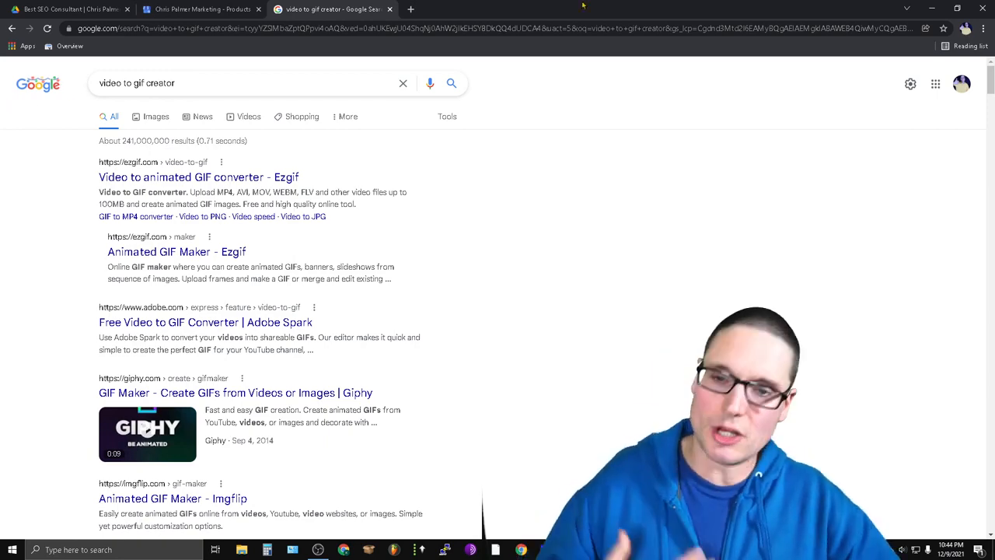
mouse_move(636, 248)
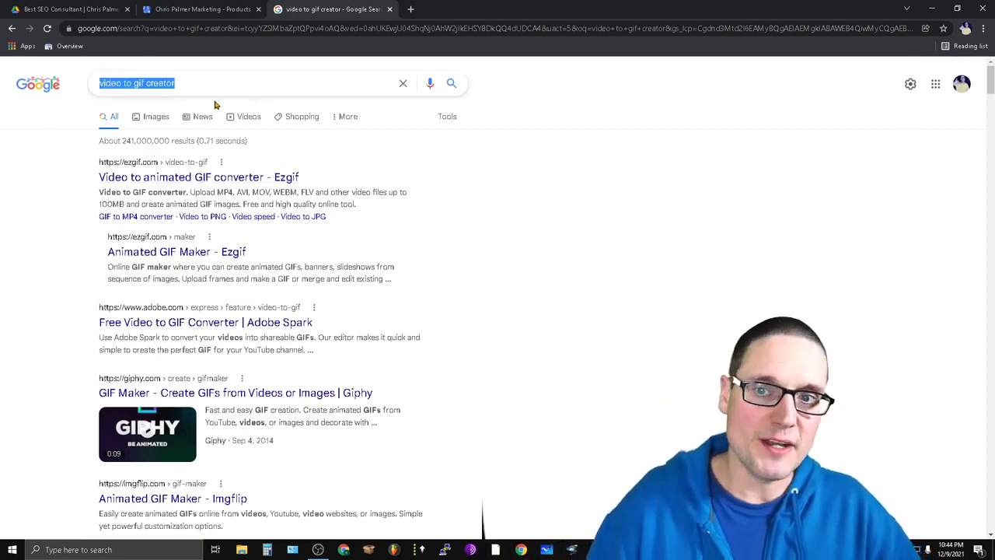
mouse_move(700, 212)
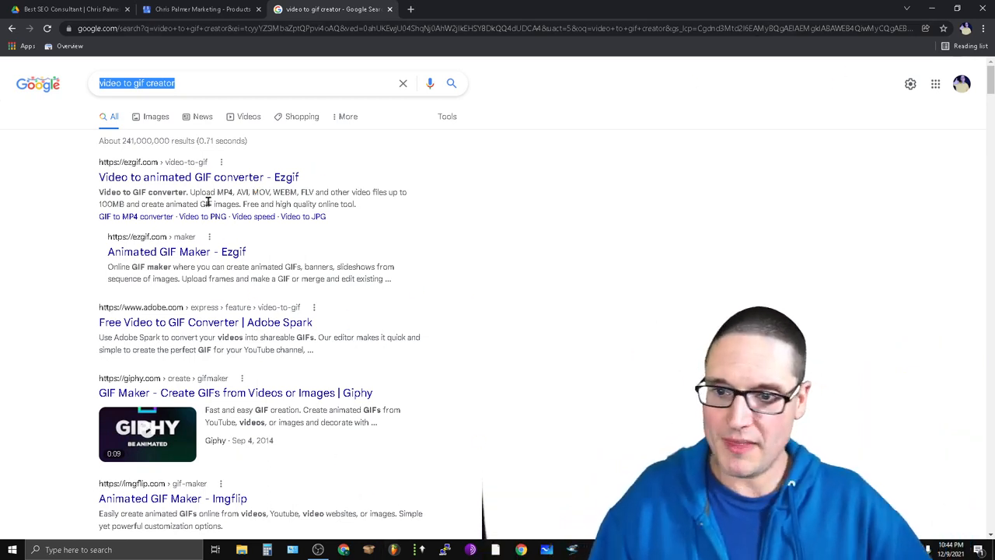
mouse_move(190, 192)
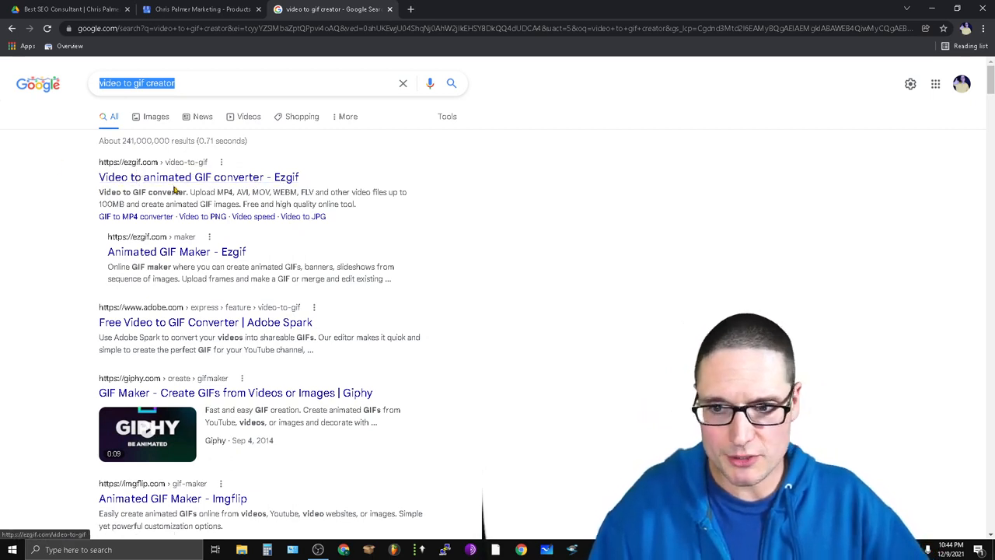
left_click(198, 176)
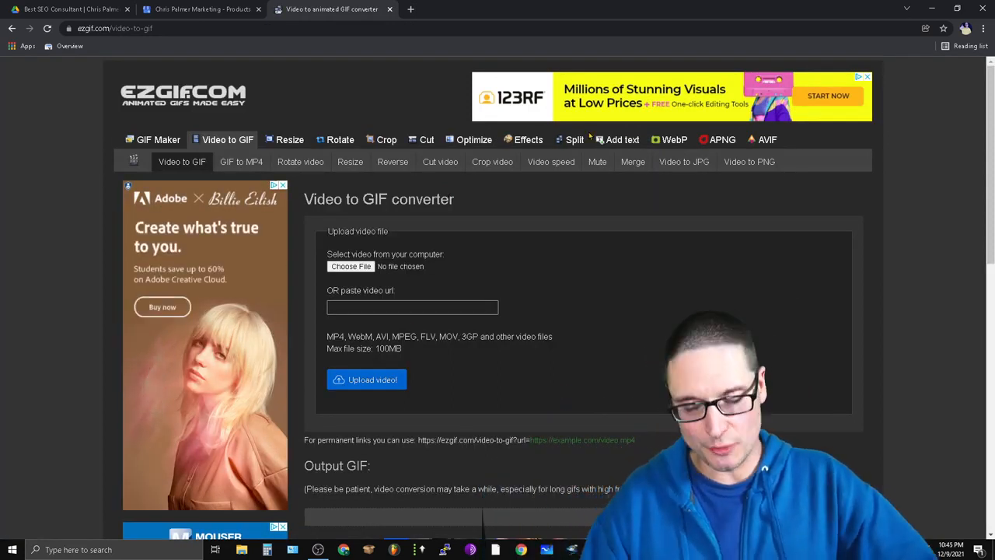
scroll("down", 3)
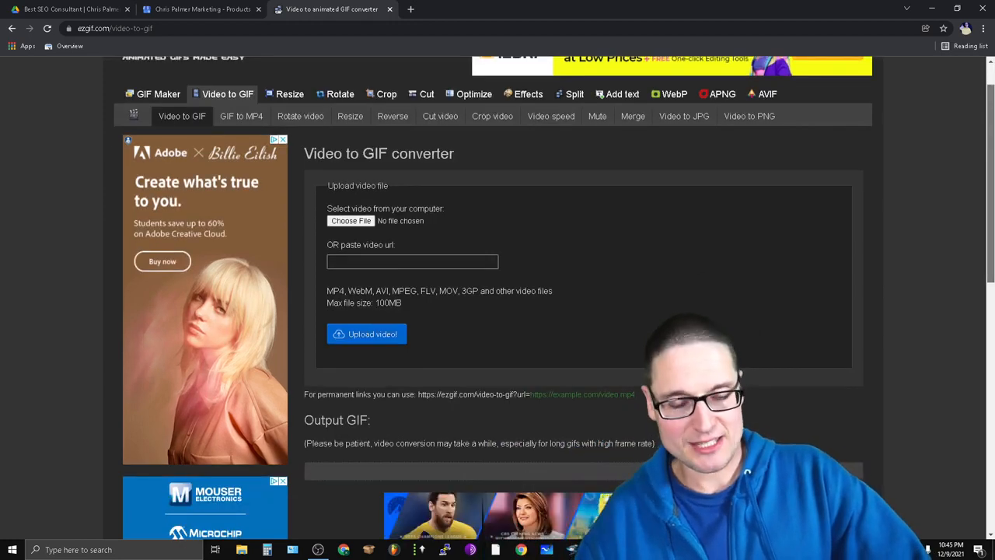
scroll("down", 3)
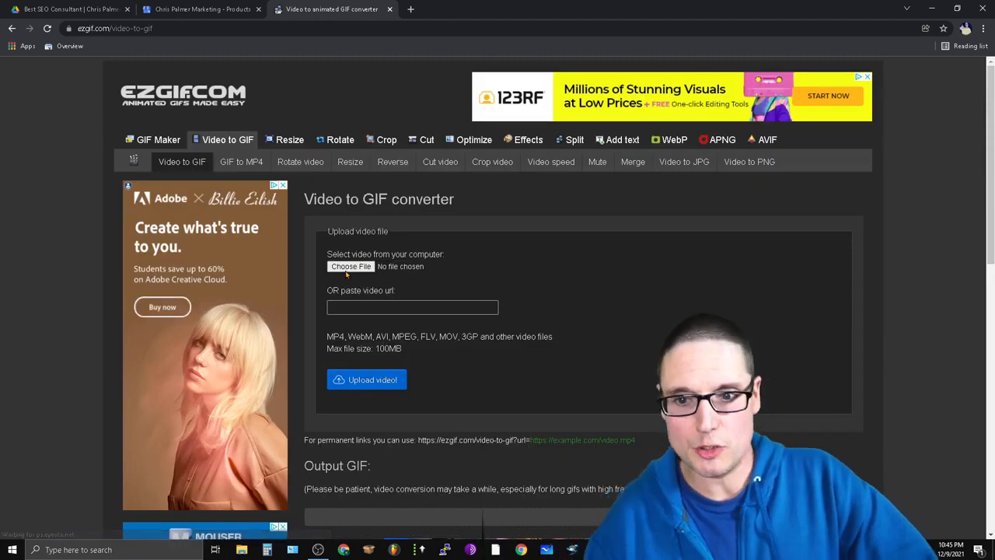
left_click(351, 265)
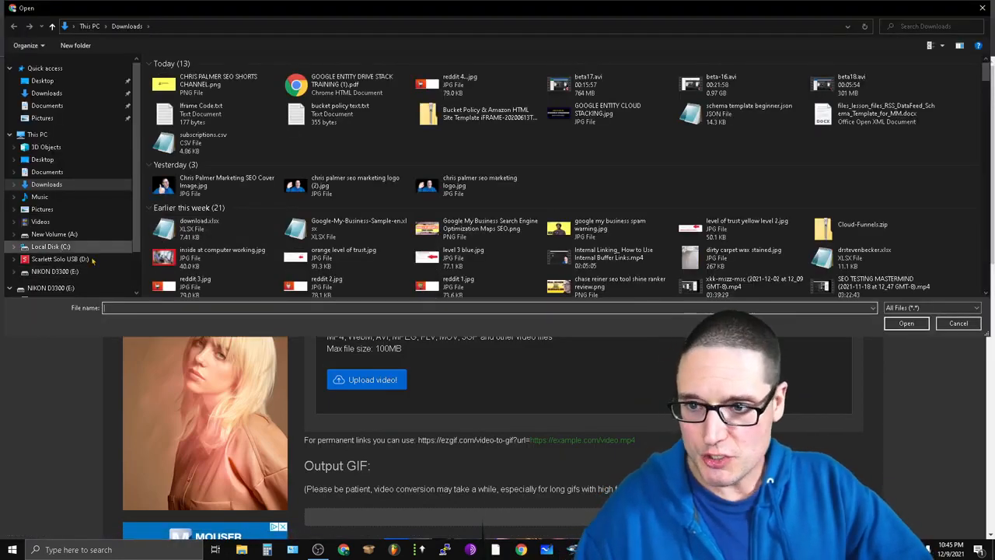
left_click(39, 221)
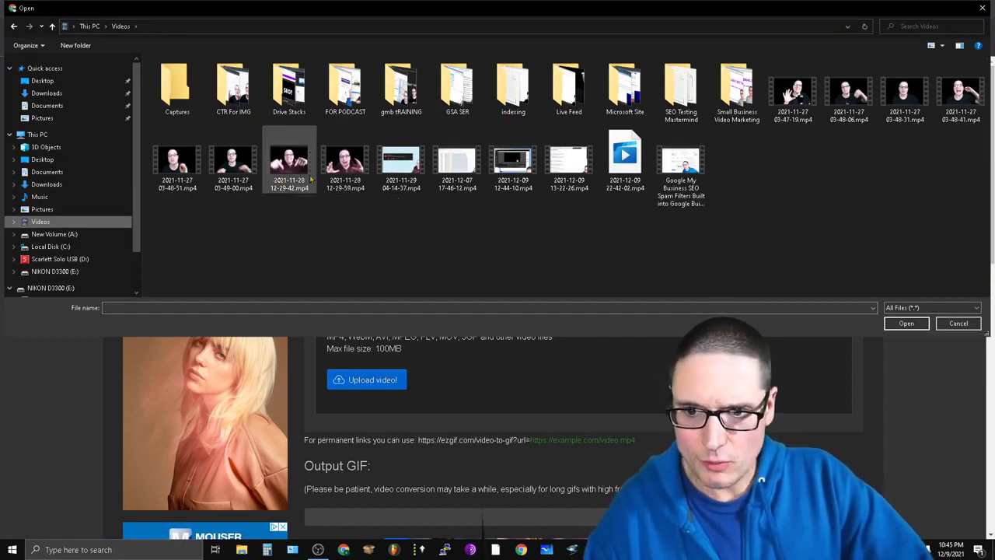
mouse_move(310, 177)
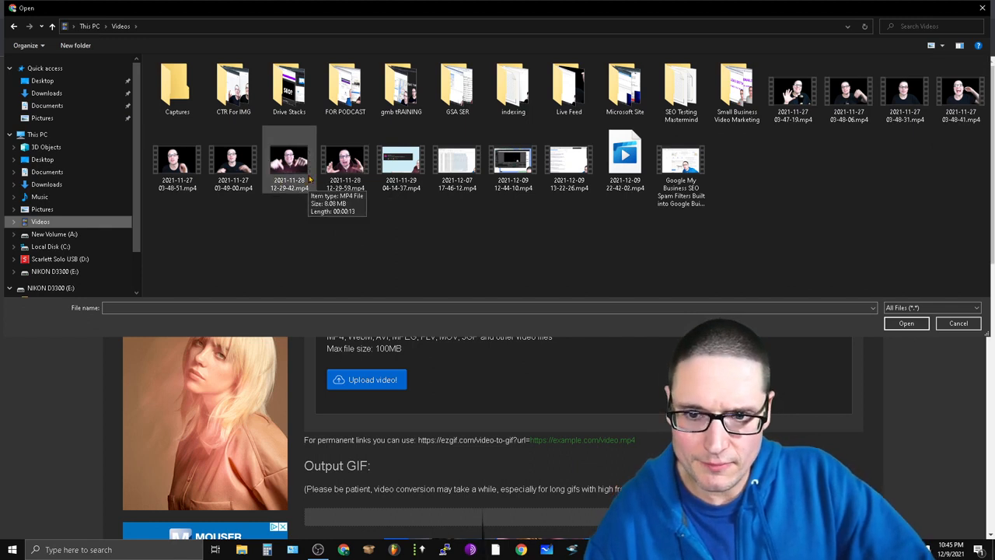
left_click(233, 160)
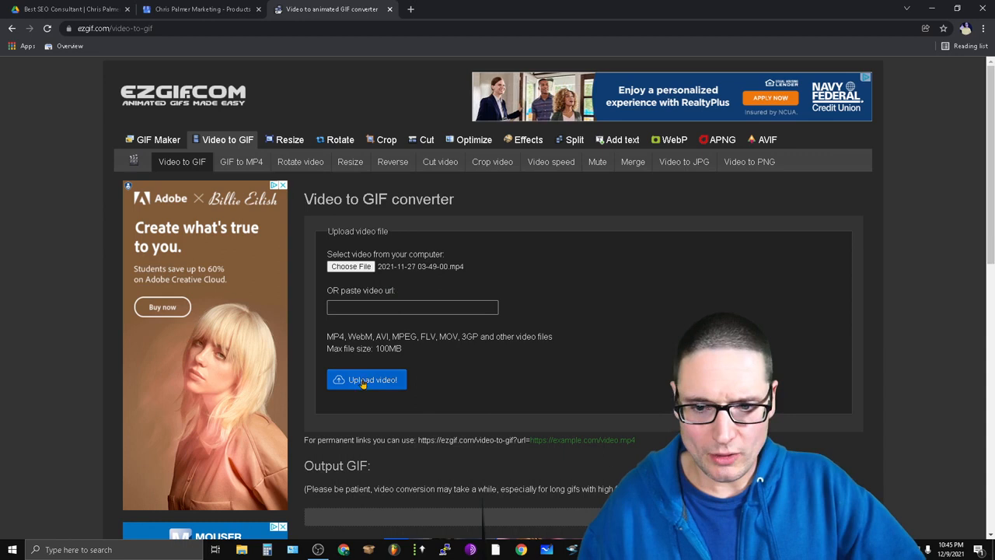
left_click(366, 379)
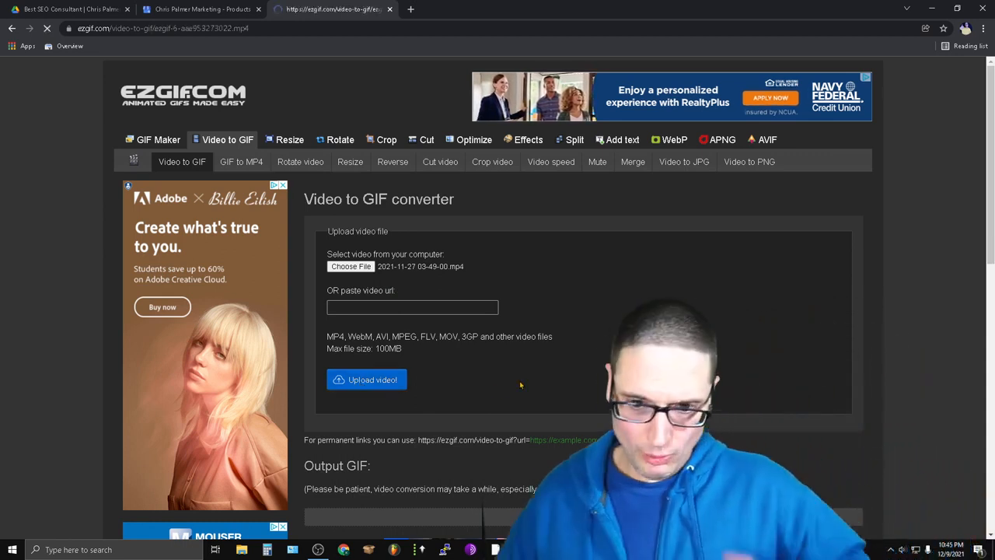
Step: Convert the uploaded clip into a 600×338, 100-frame animated GIF of 4.27 MiB
left_click(366, 379)
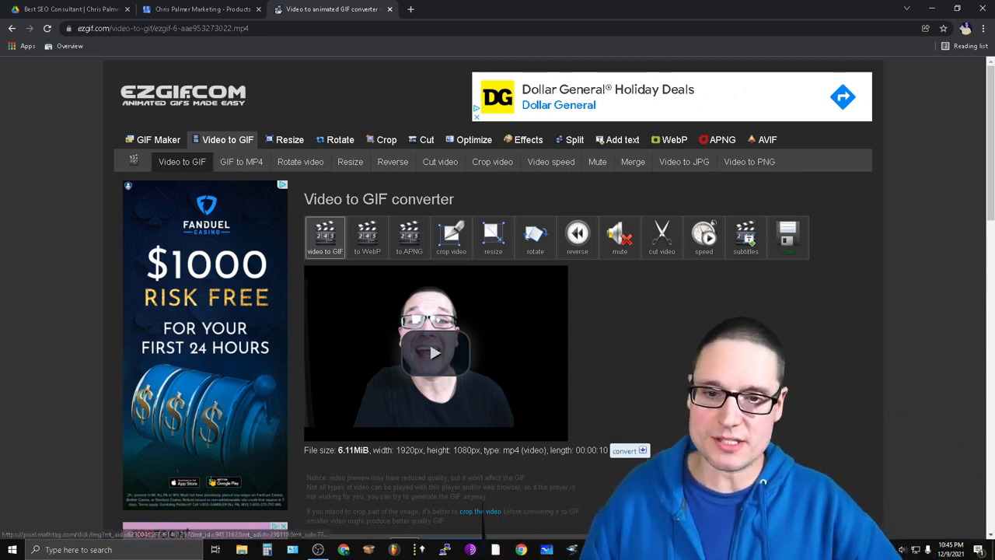
scroll("down", 3)
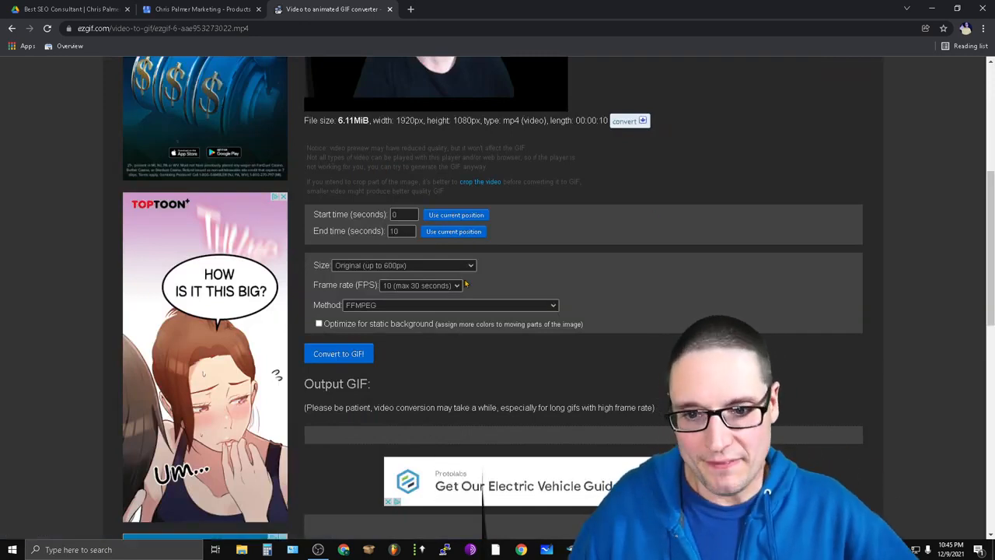
scroll("down", 3)
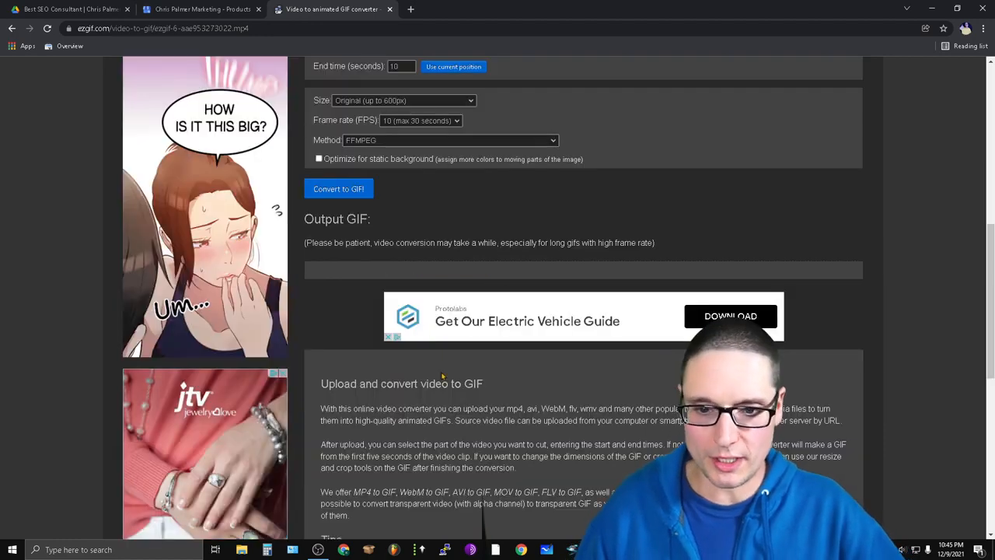
left_click(338, 188)
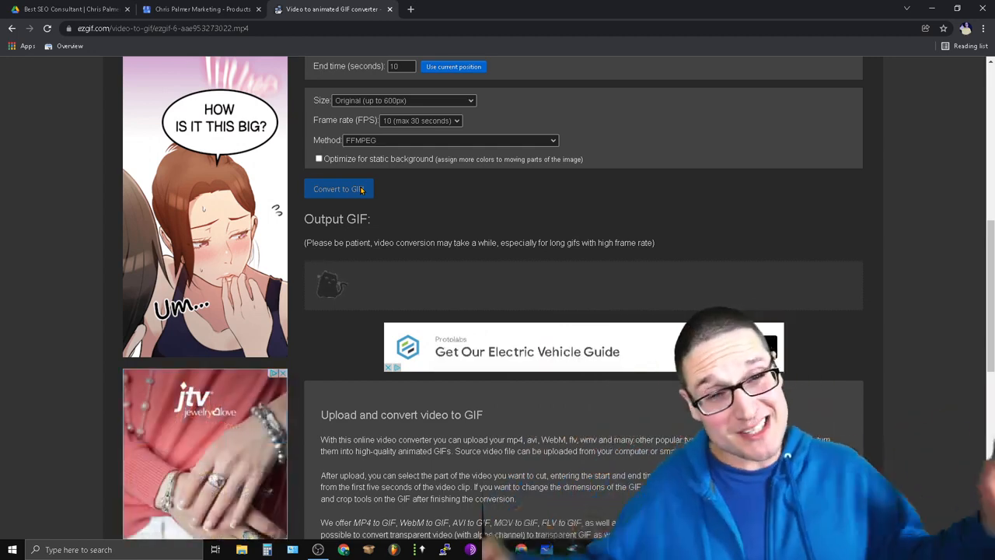
left_click(338, 189)
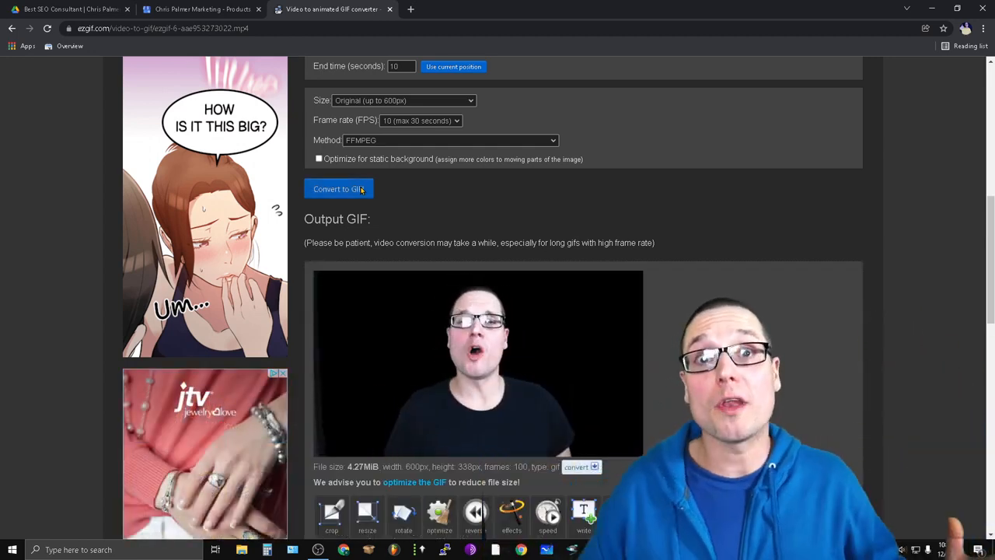
scroll("down", 3)
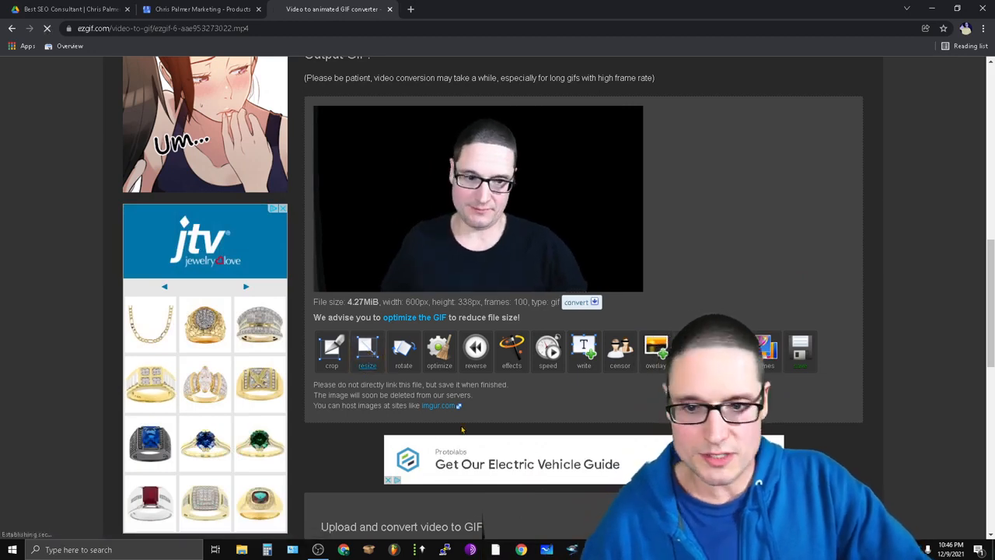
Step: Resize the GIF to width 400 (400×300), save it, and return to Business Profile
left_click(367, 348)
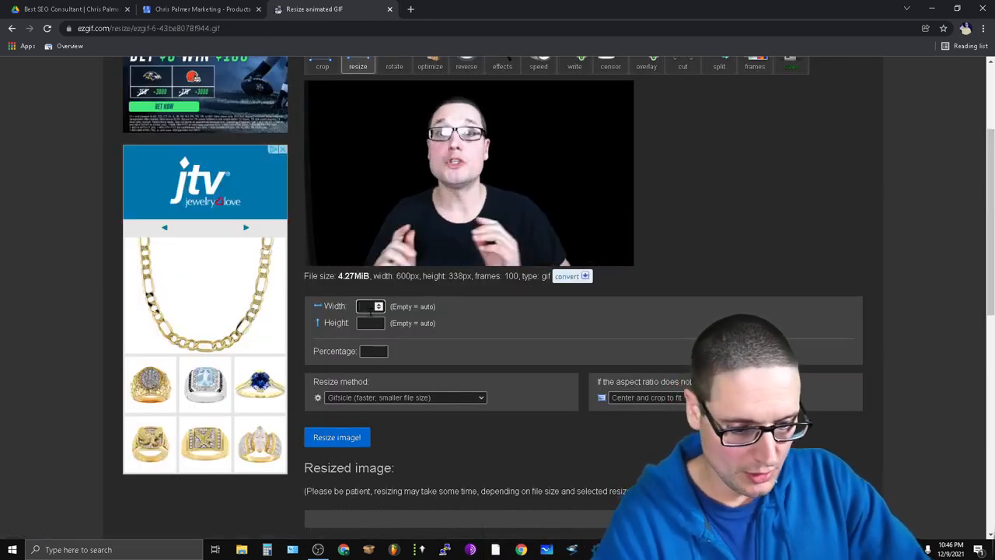
type("400")
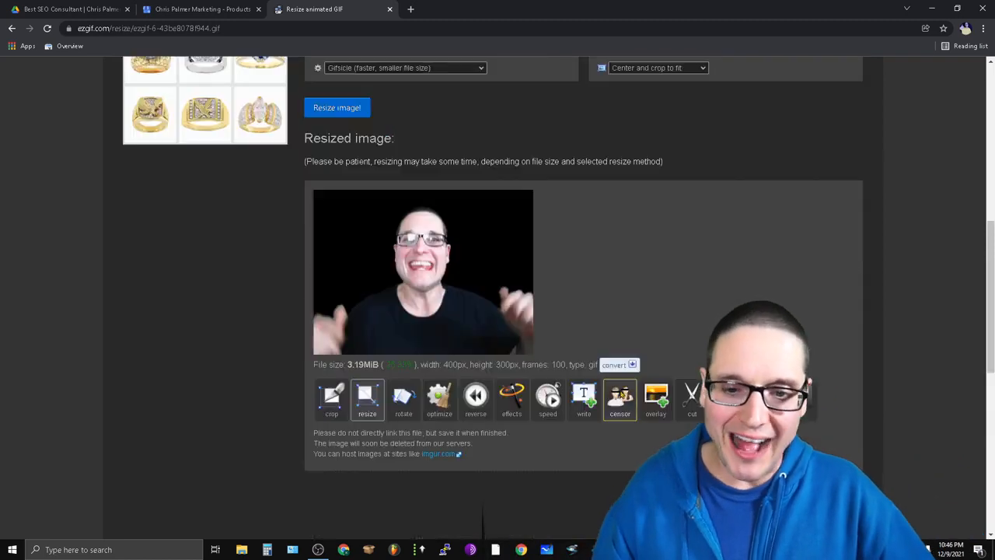
scroll("down", 3)
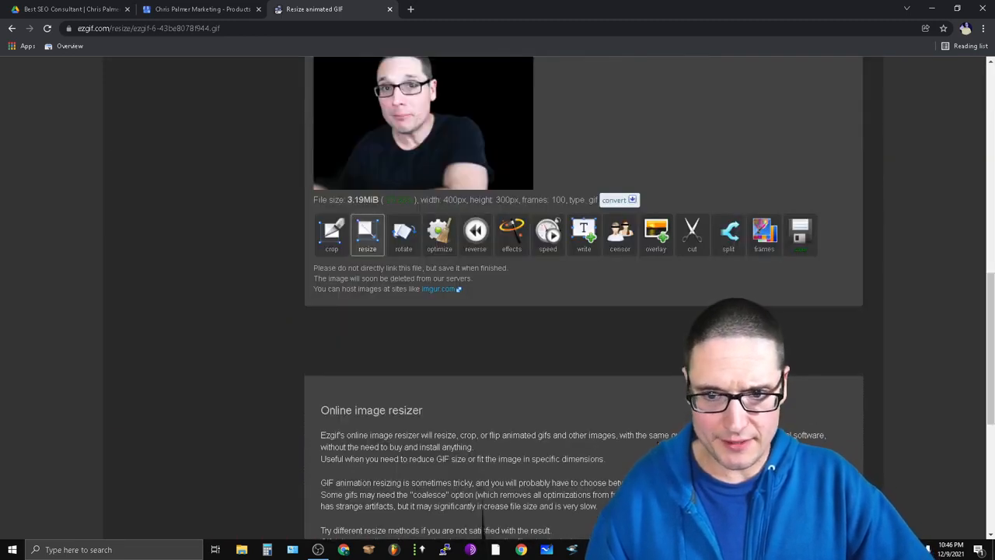
left_click(618, 200)
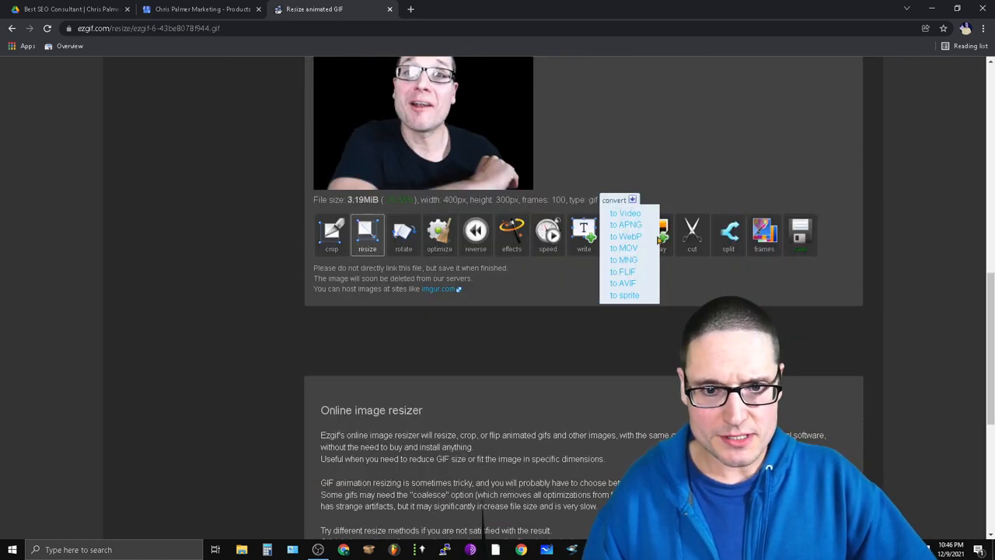
mouse_move(652, 334)
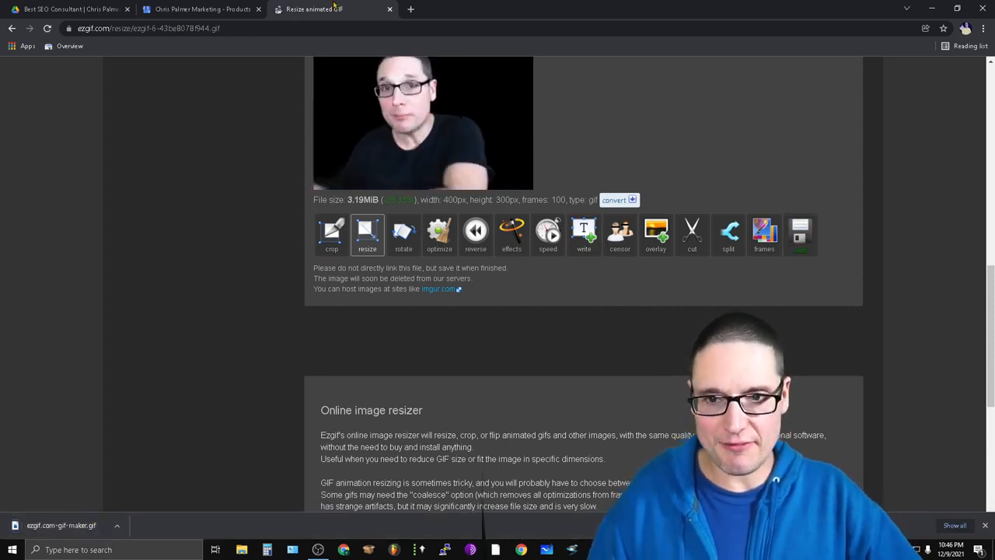
left_click(201, 9)
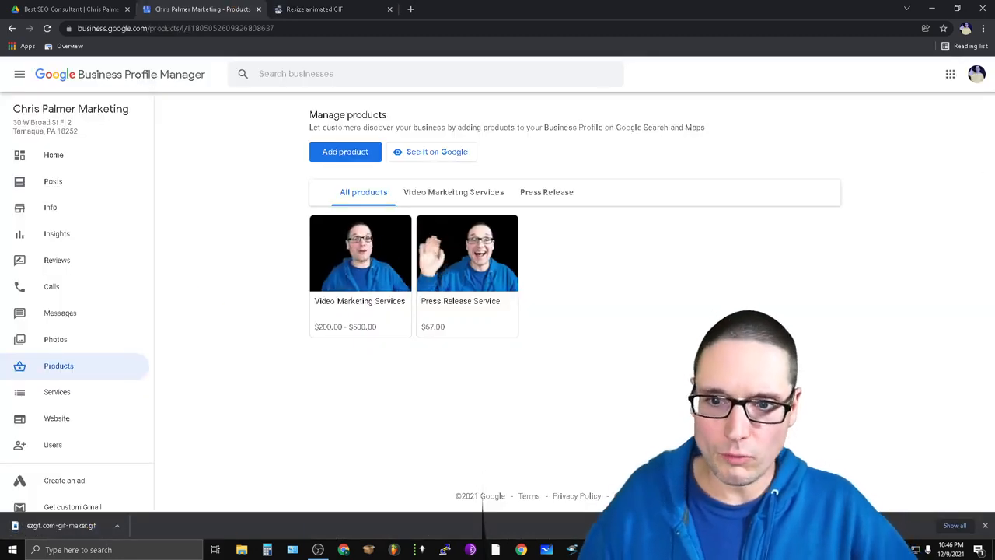
Step: Open the business's Posts, view offer posts, and start a new post
left_click(53, 181)
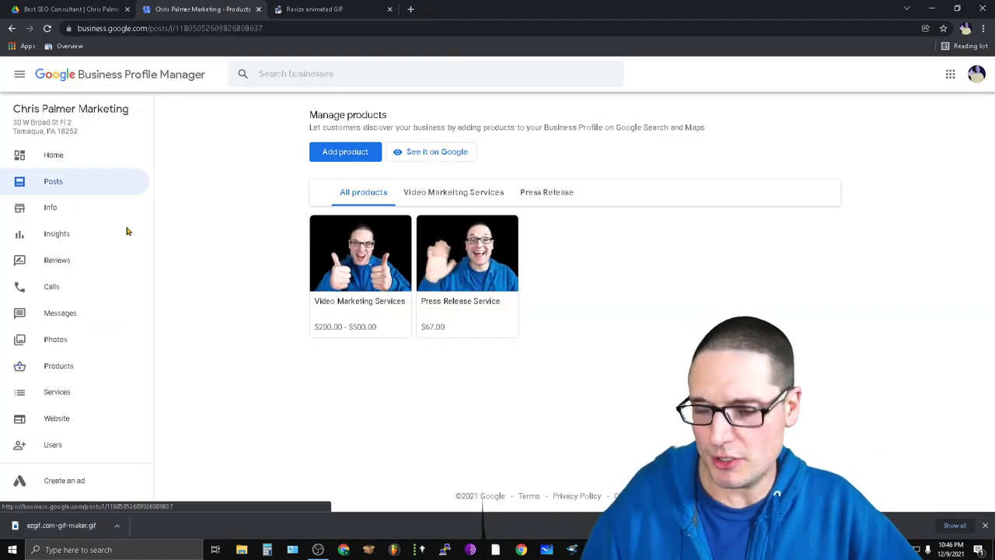
left_click(53, 181)
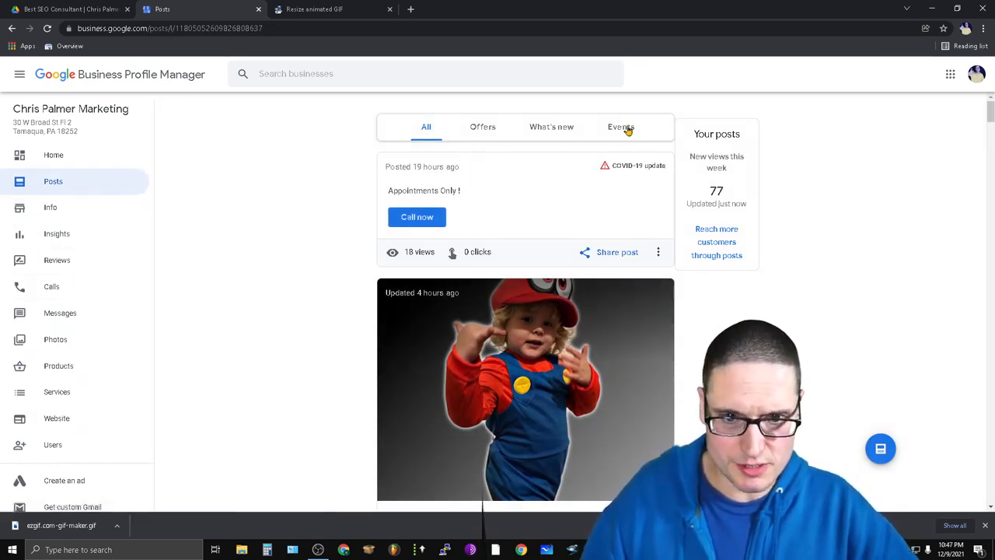
left_click(481, 126)
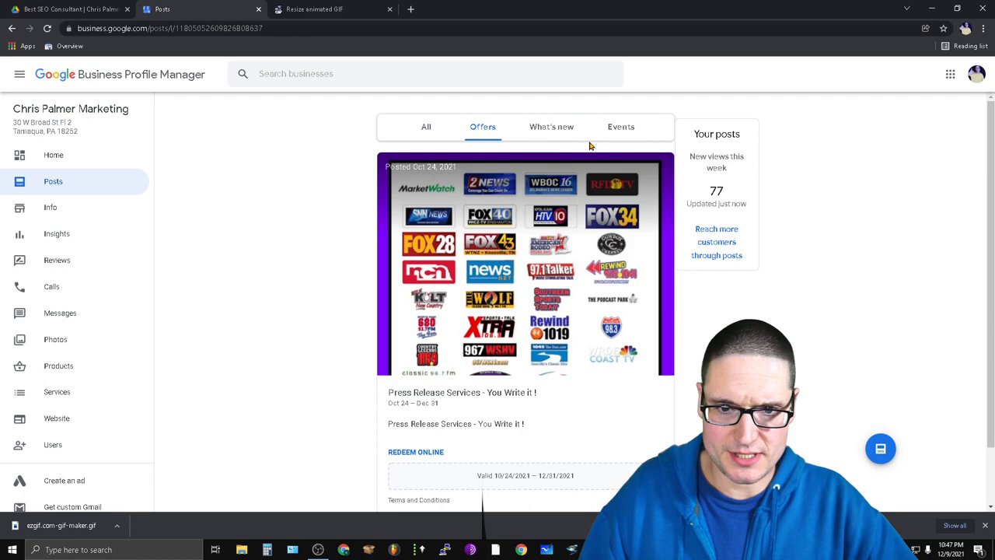
left_click(426, 127)
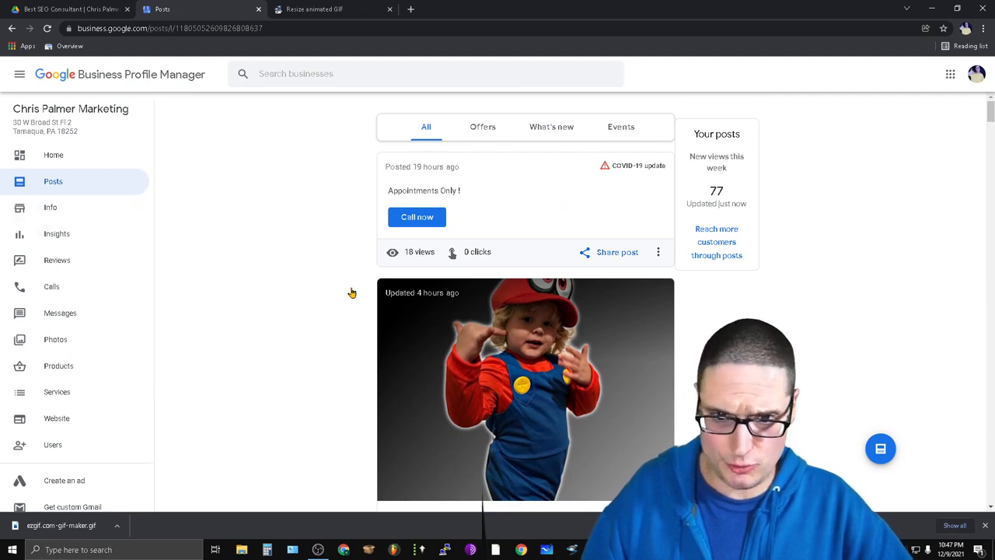
left_click(482, 126)
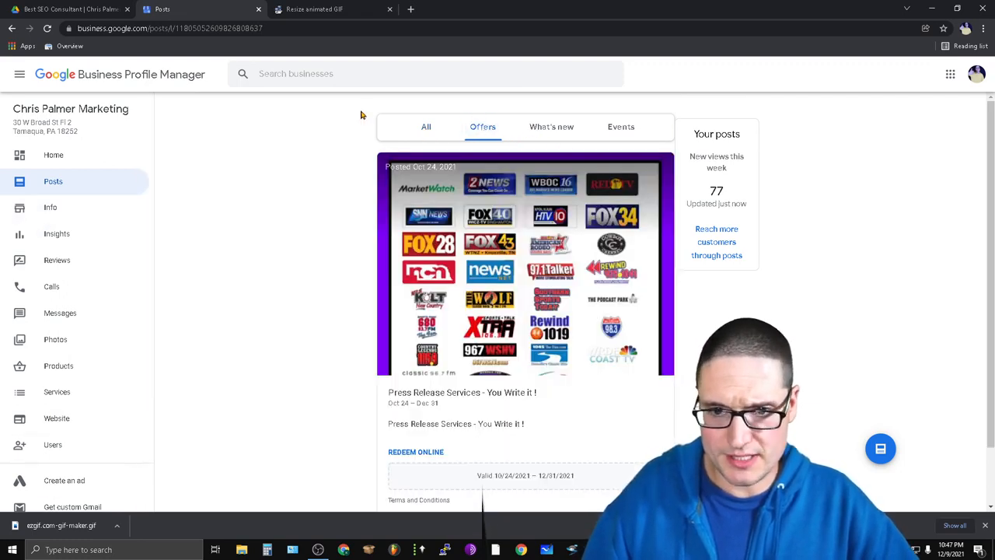
left_click(426, 127)
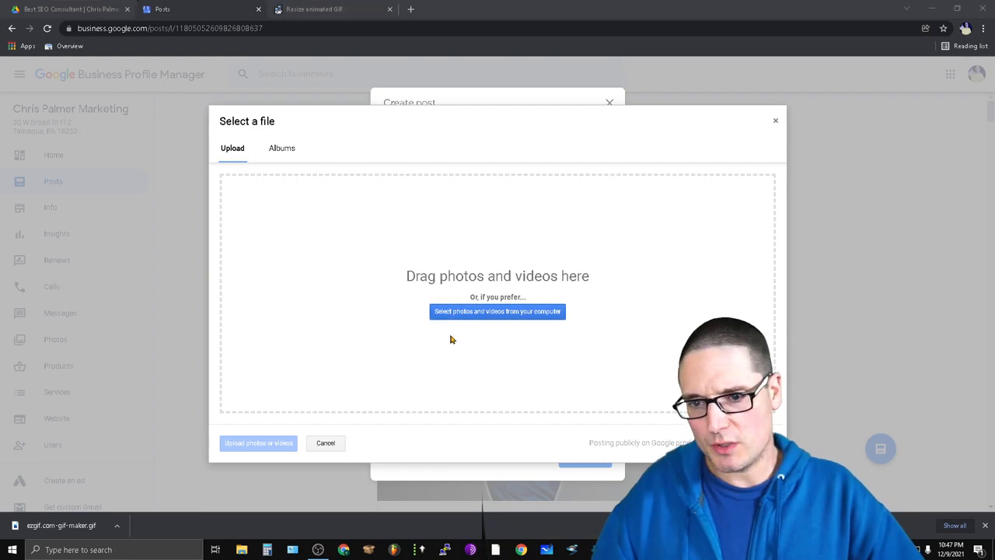
Step: Attach ezgif.com-gif-maker.gif from Downloads and see it rejected as unsupported
left_click(496, 312)
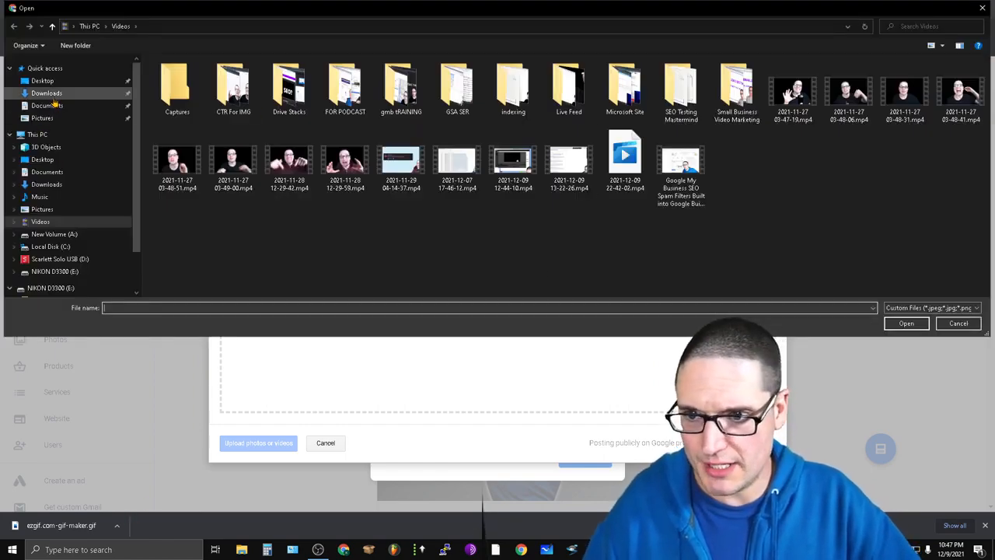
left_click(45, 93)
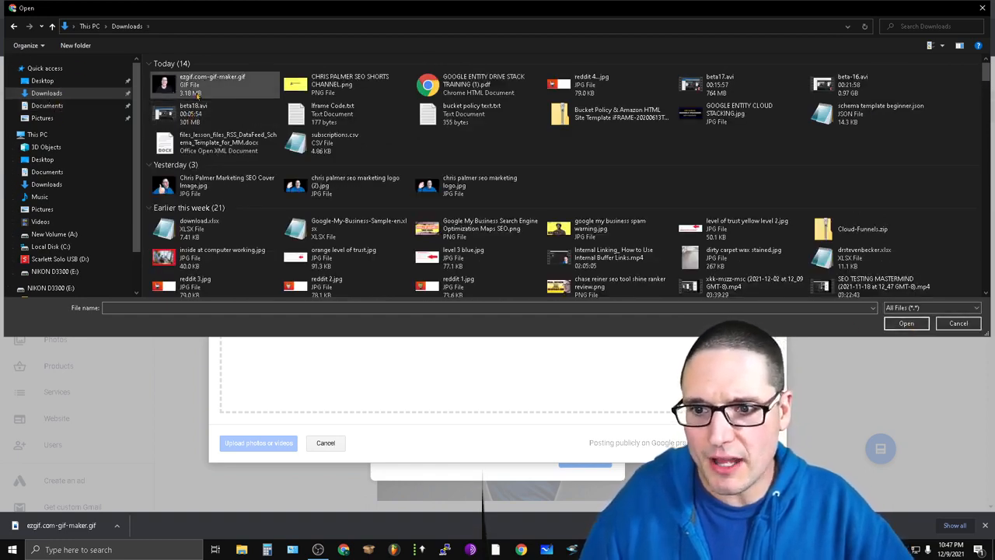
left_click(905, 324)
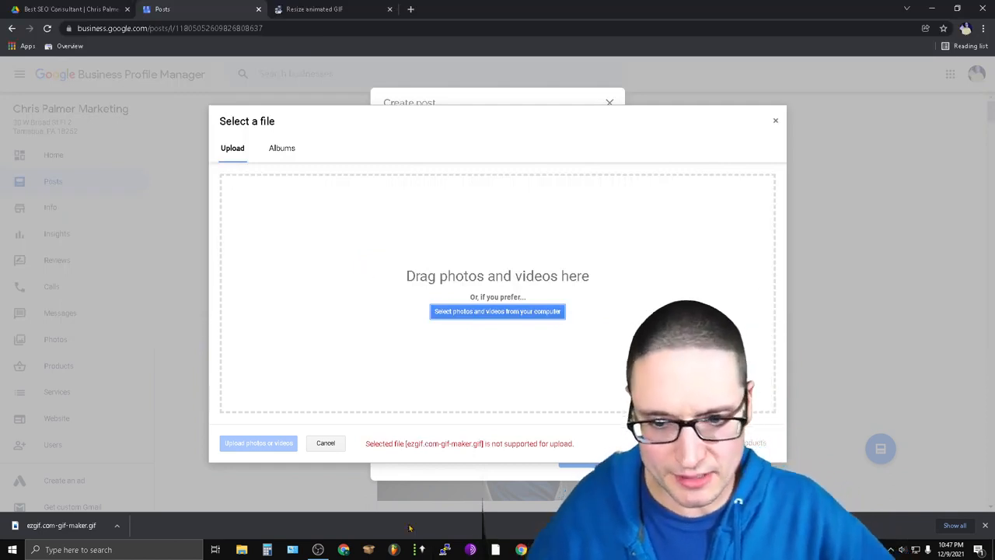
mouse_move(381, 471)
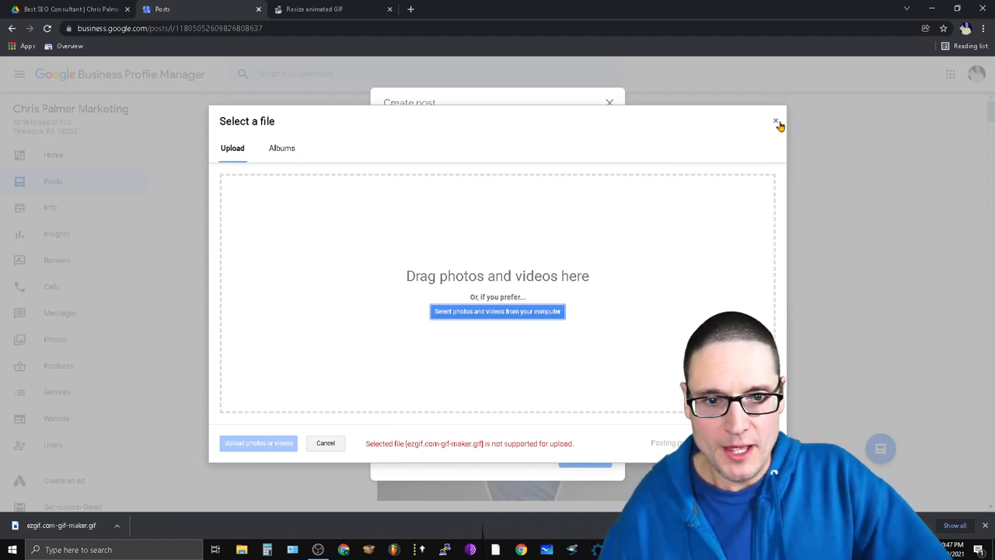
left_click(497, 312)
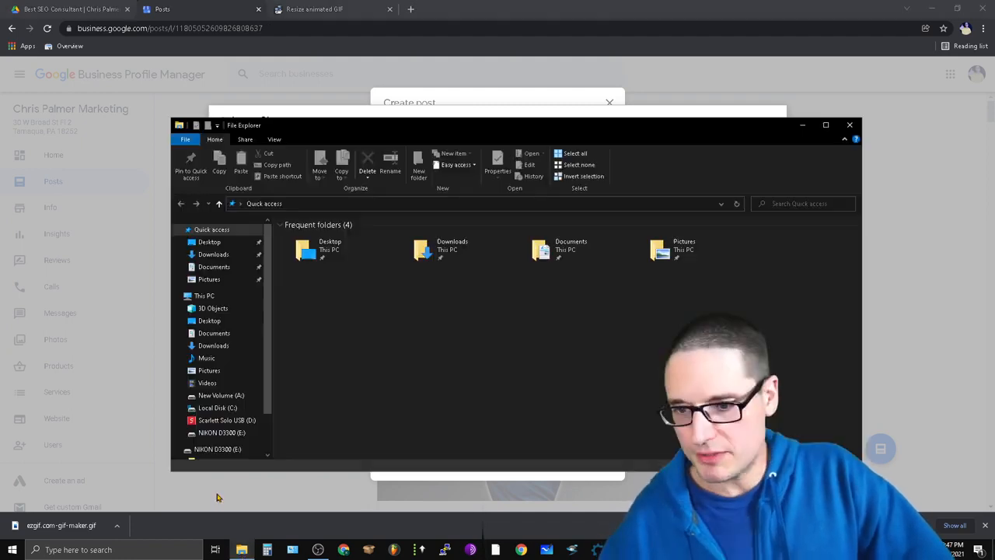
Step: Rename ezgif.com-gif-maker.gif in Downloads to 'seo demo.jpg' and close the file window
left_click(213, 254)
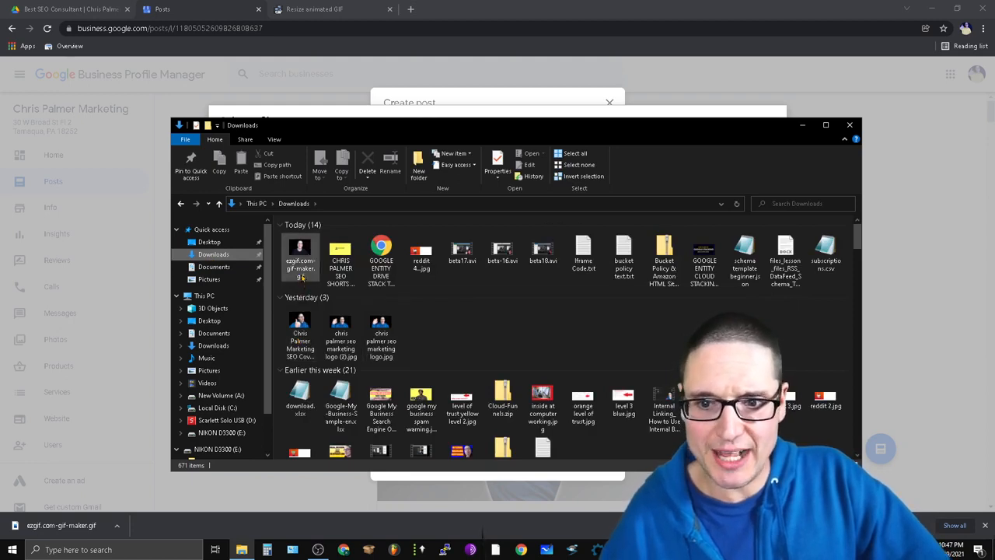
left_click(299, 249)
type("seo demo")
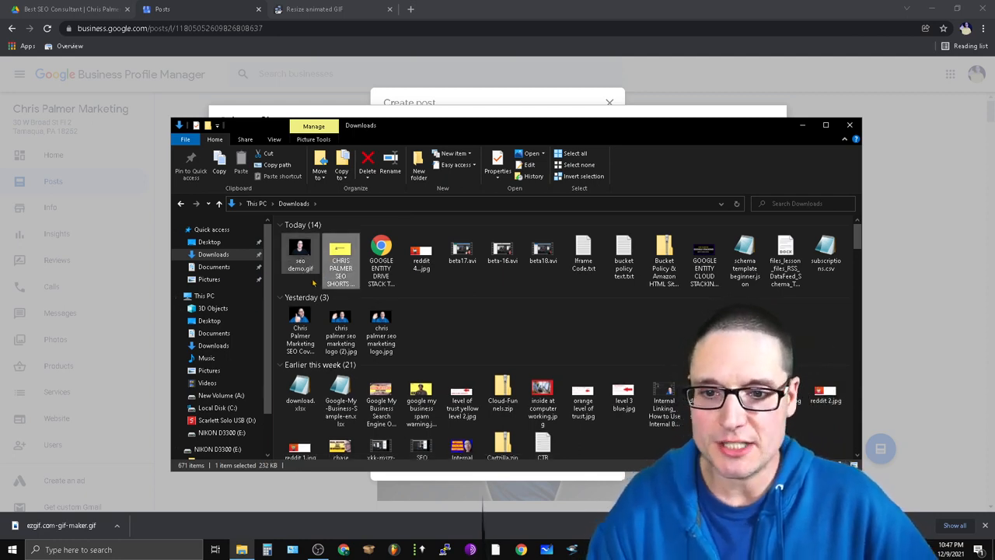
left_click(300, 252)
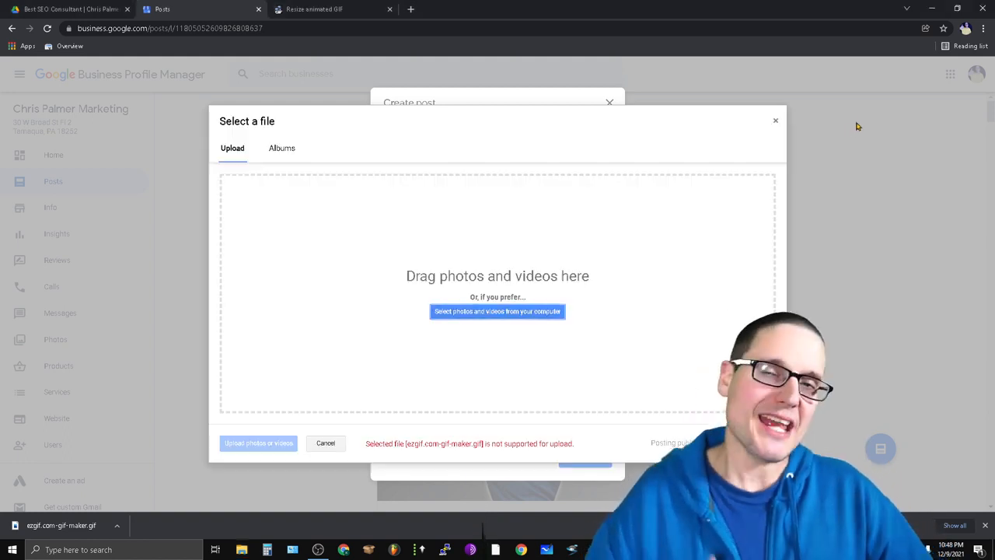
left_click(325, 443)
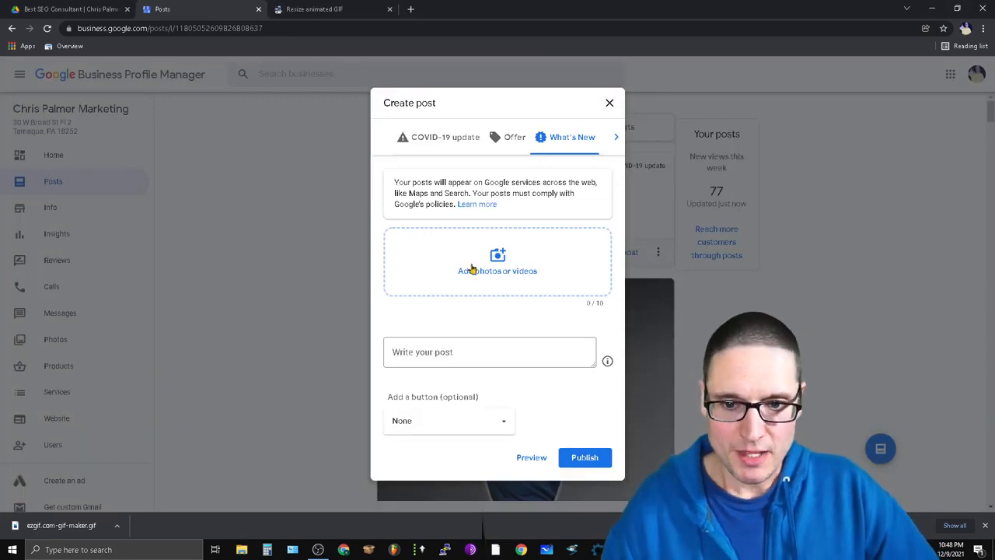
Step: Attach the renamed seo demo.jpg image to the new post
left_click(497, 264)
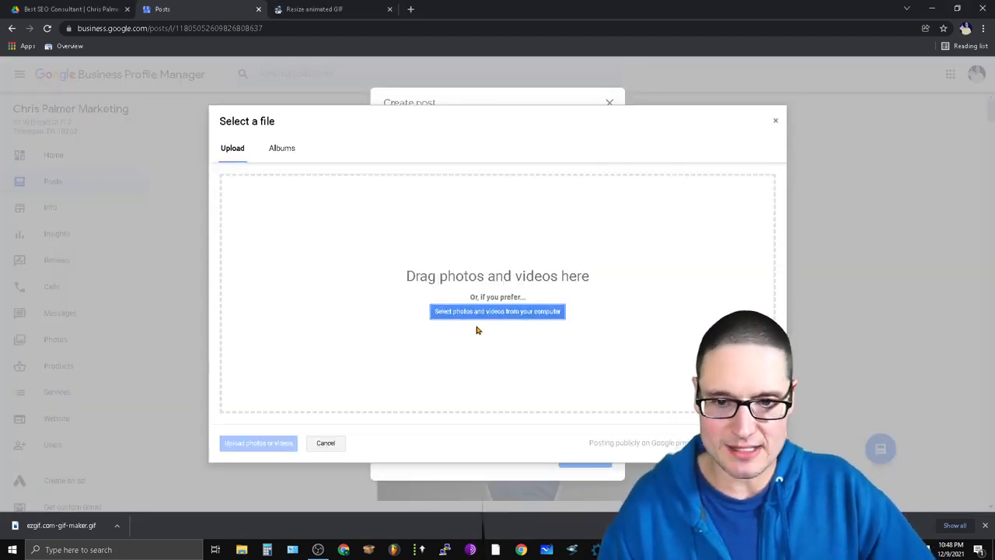
left_click(497, 311)
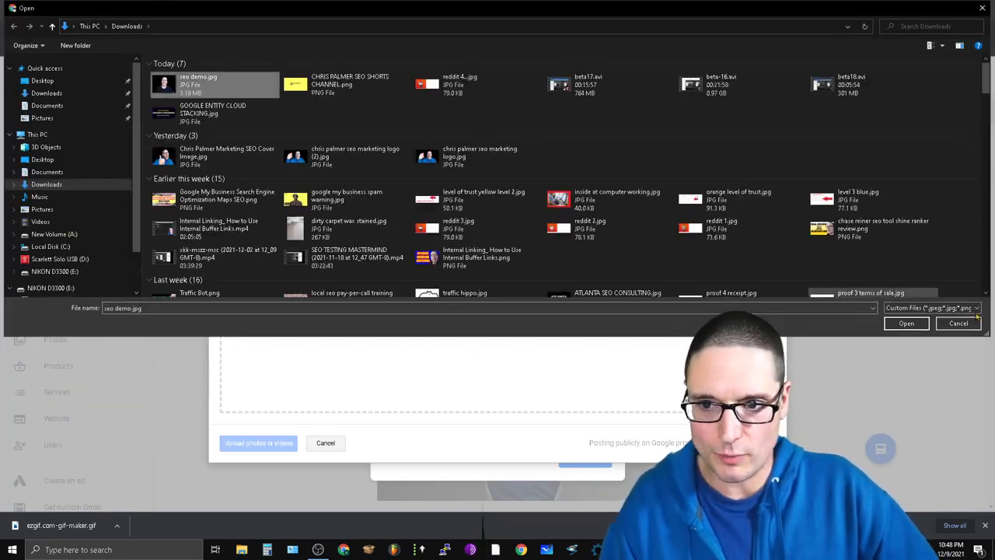
left_click(906, 323)
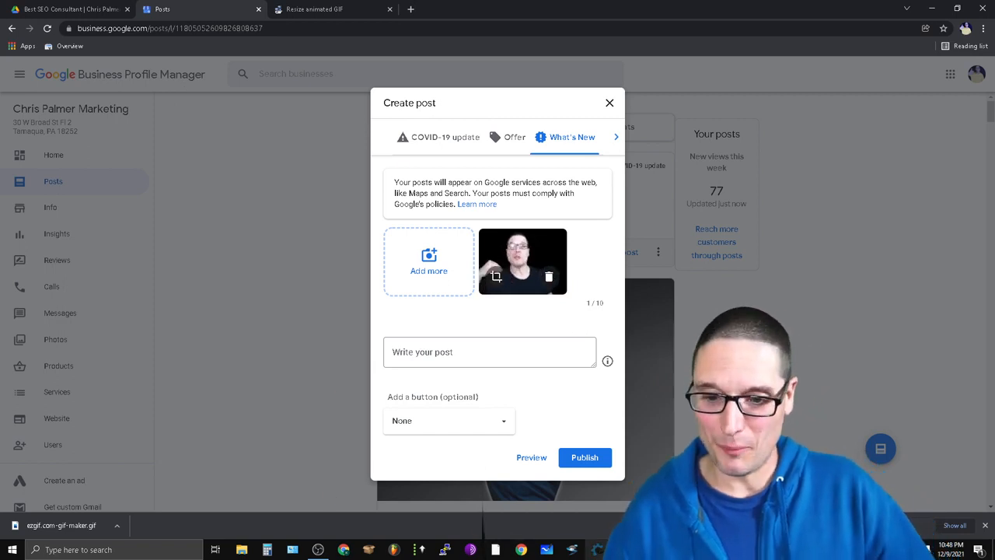
Step: Add filler post text, set the button to Order online, and publish
type(";dj")
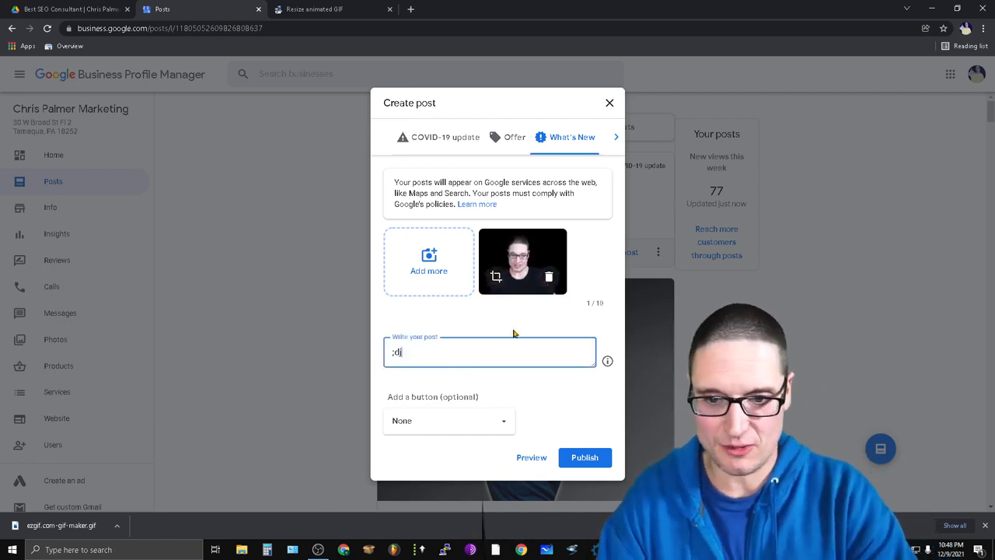
left_click(449, 420)
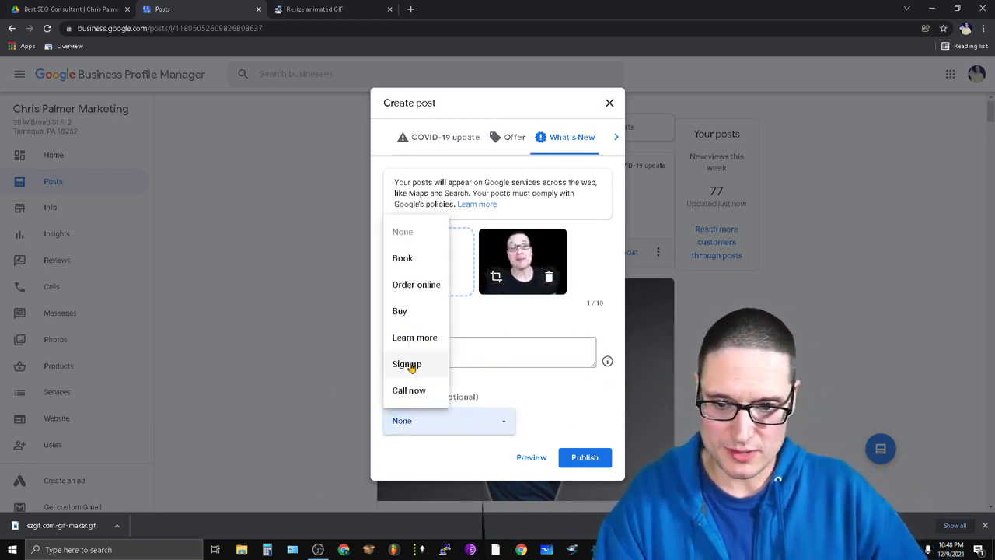
left_click(416, 285)
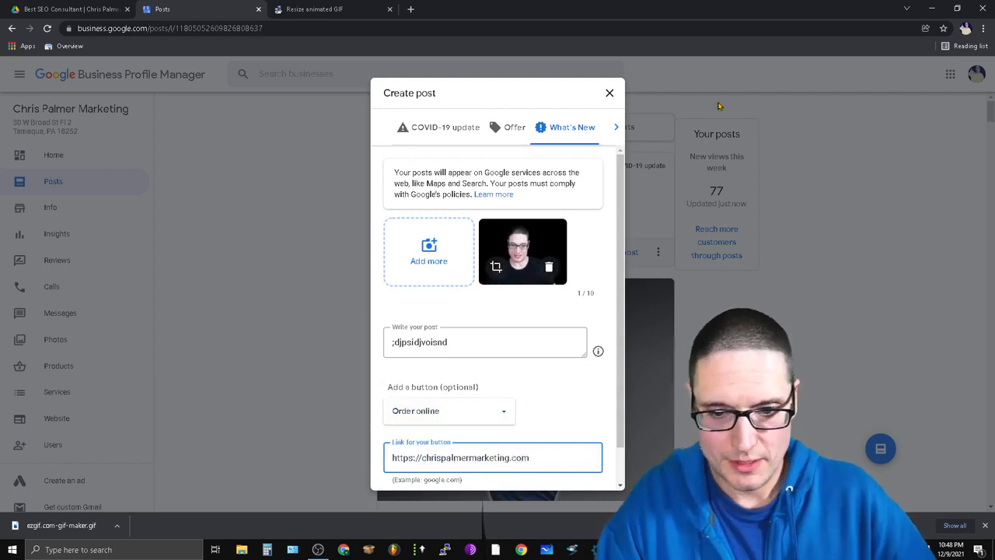
left_click(575, 467)
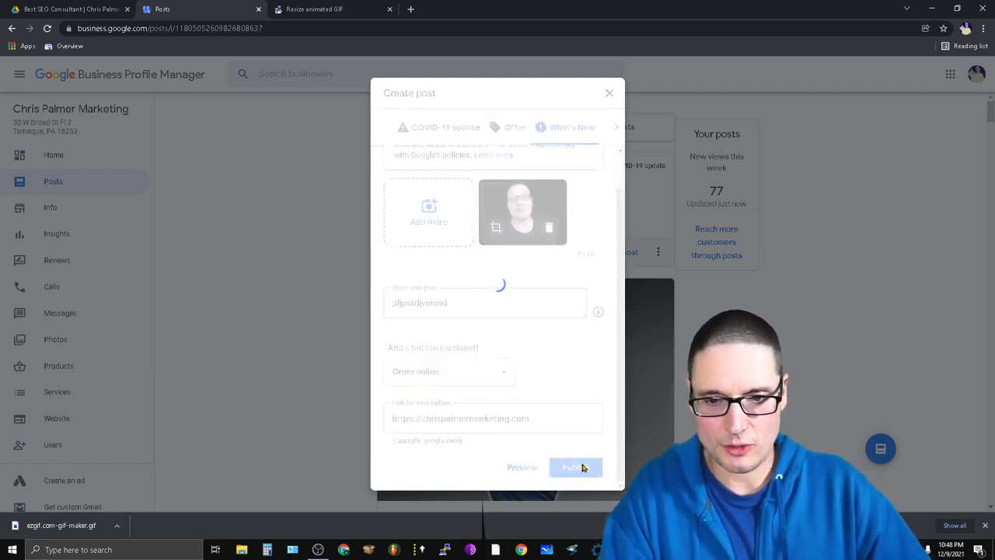
left_click(575, 467)
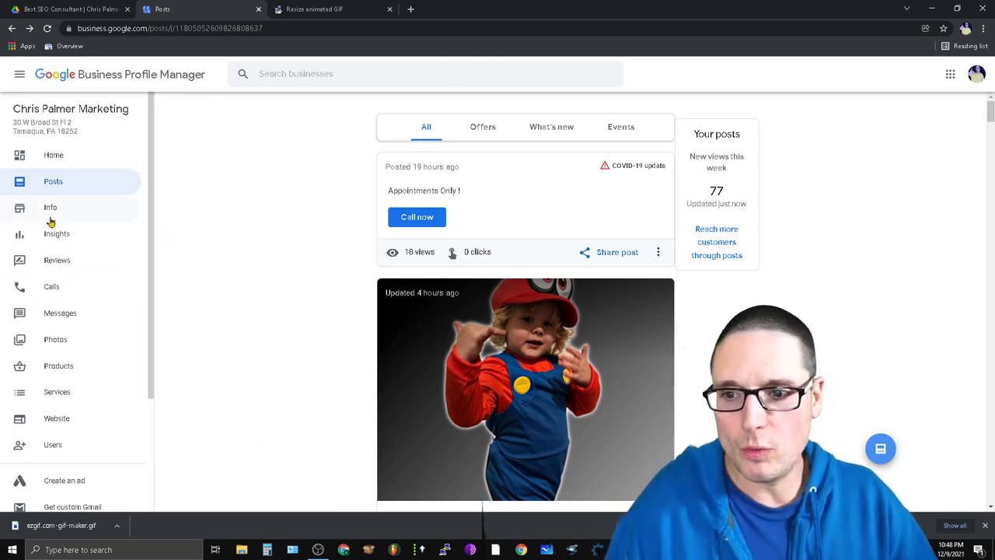
Step: Start a new product, load seo demo.jpg as its photo, then close the form unsaved
left_click(53, 155)
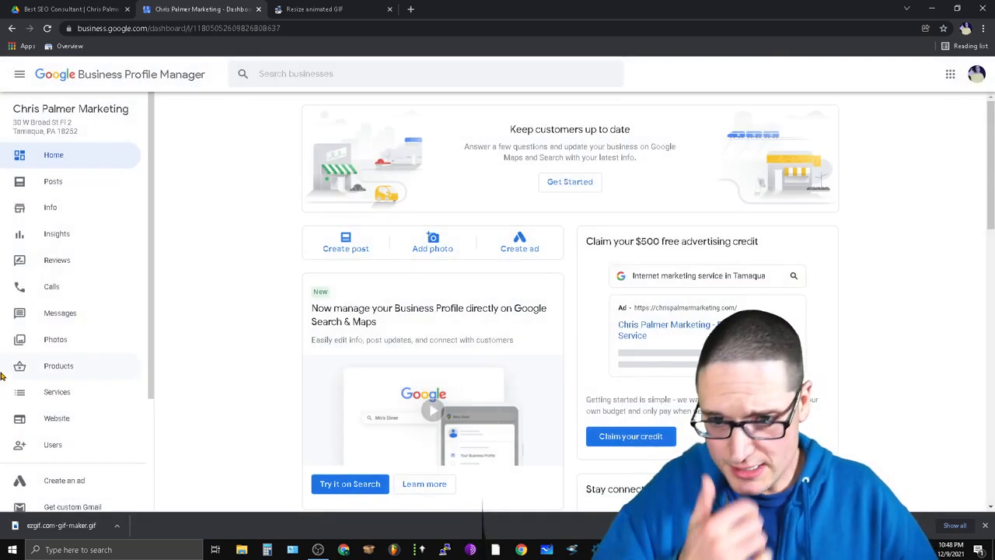
mouse_move(106, 255)
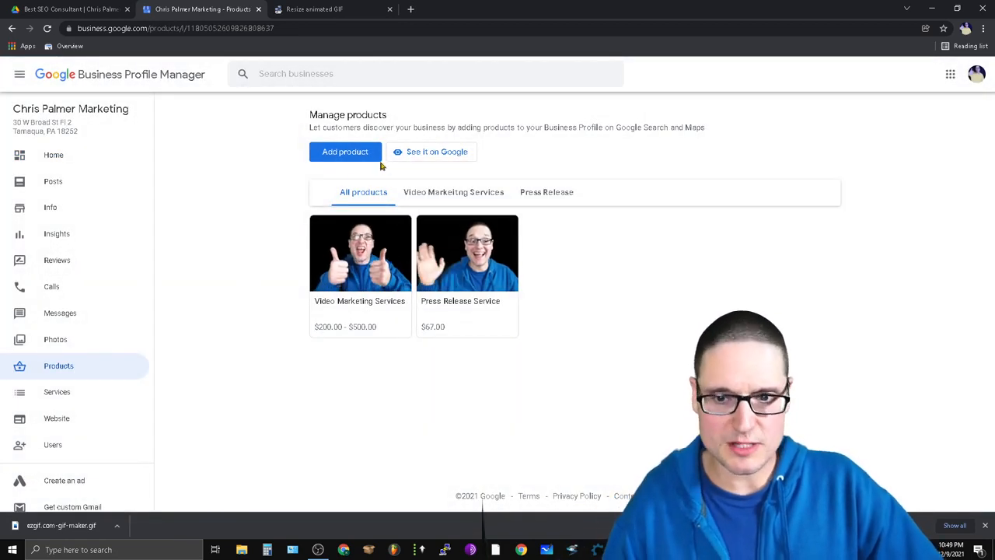
left_click(345, 152)
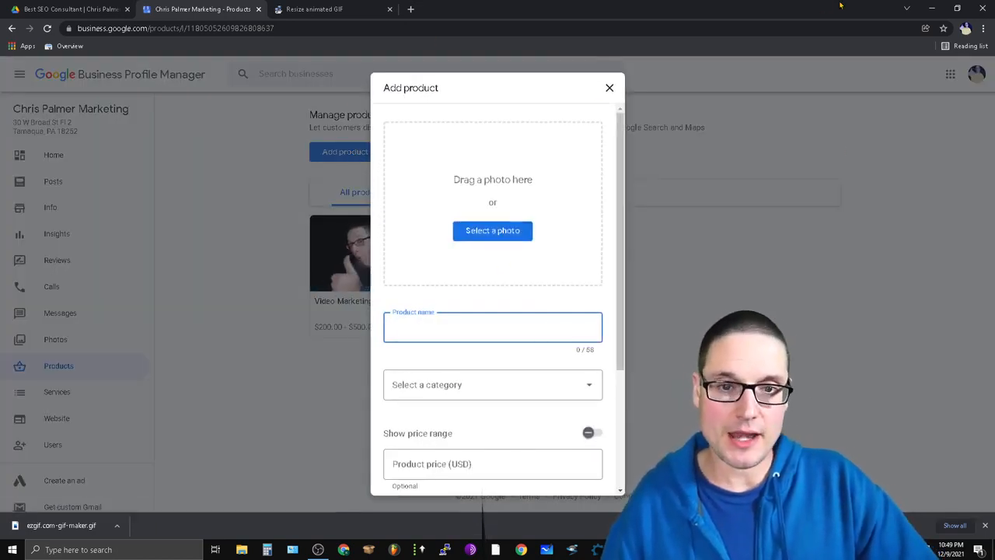
left_click(492, 230)
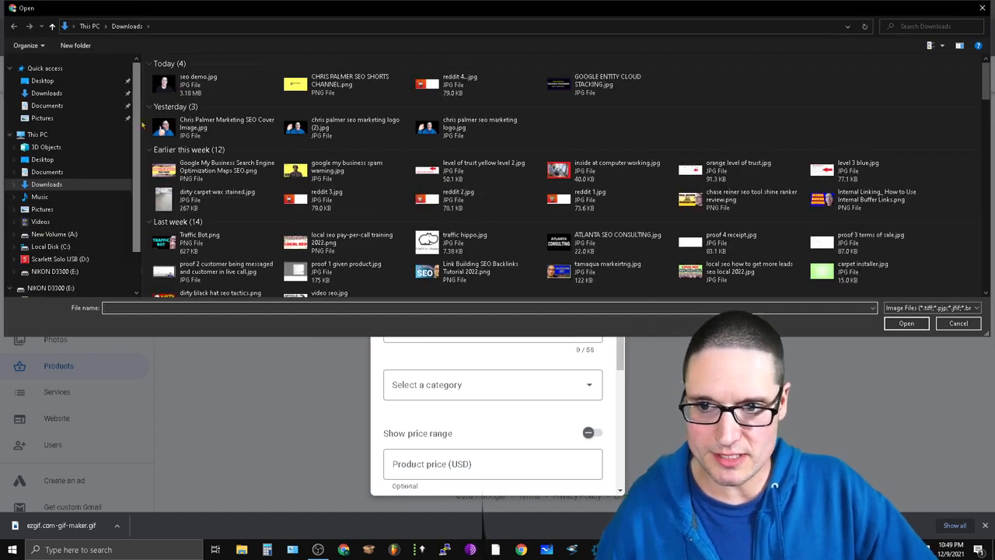
left_click(194, 80)
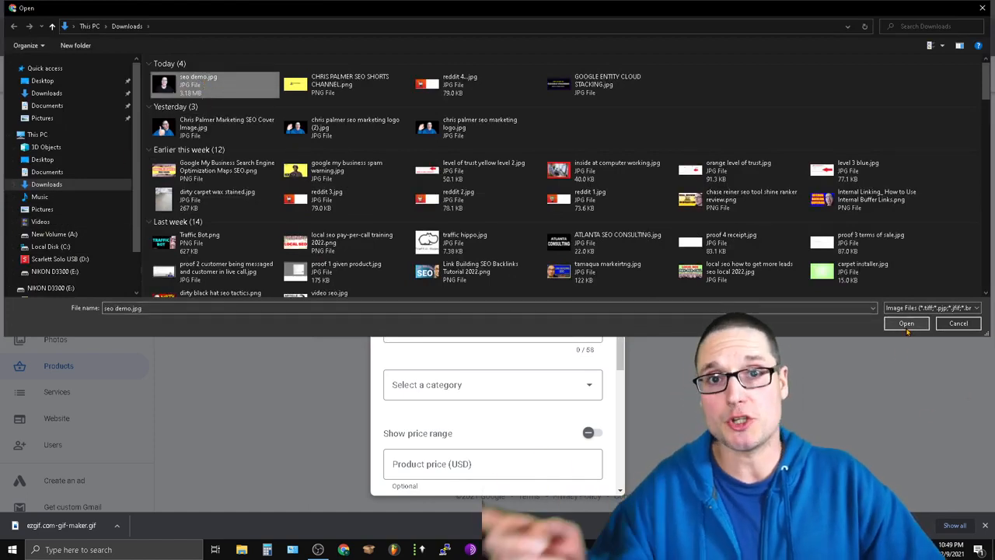
left_click(906, 324)
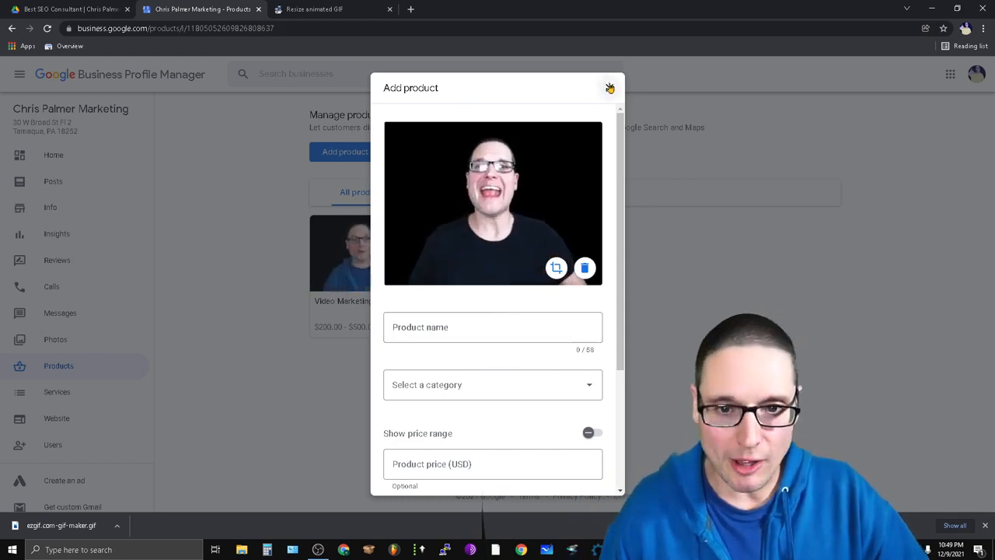
left_click(610, 86)
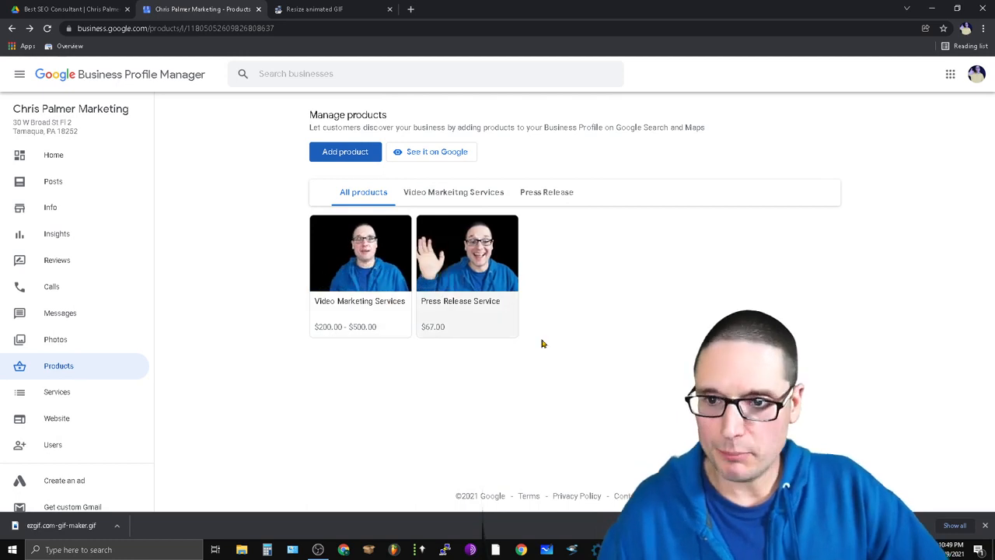
Step: Glance at the ezgif tab, then open Video Marketing Services on the Products page
left_click(329, 9)
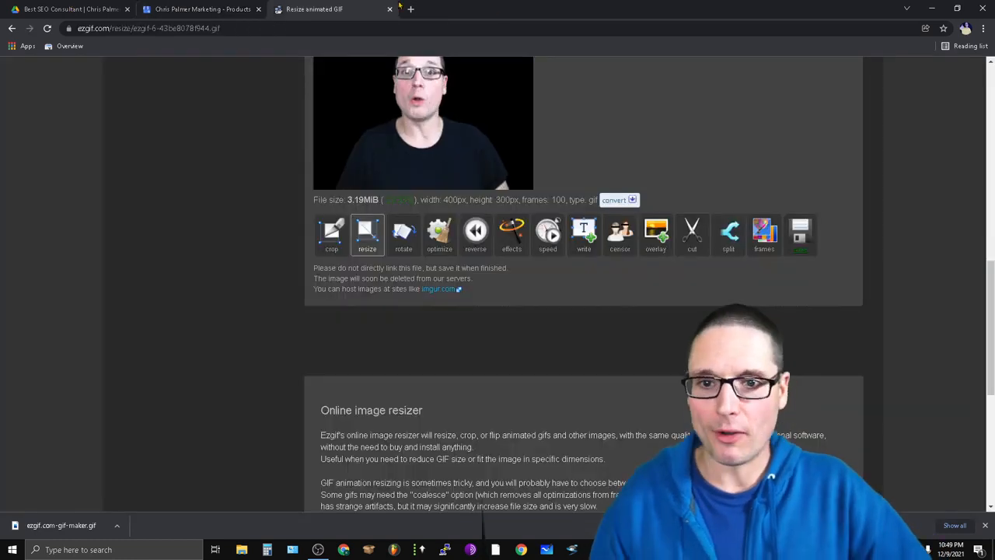
left_click(416, 9)
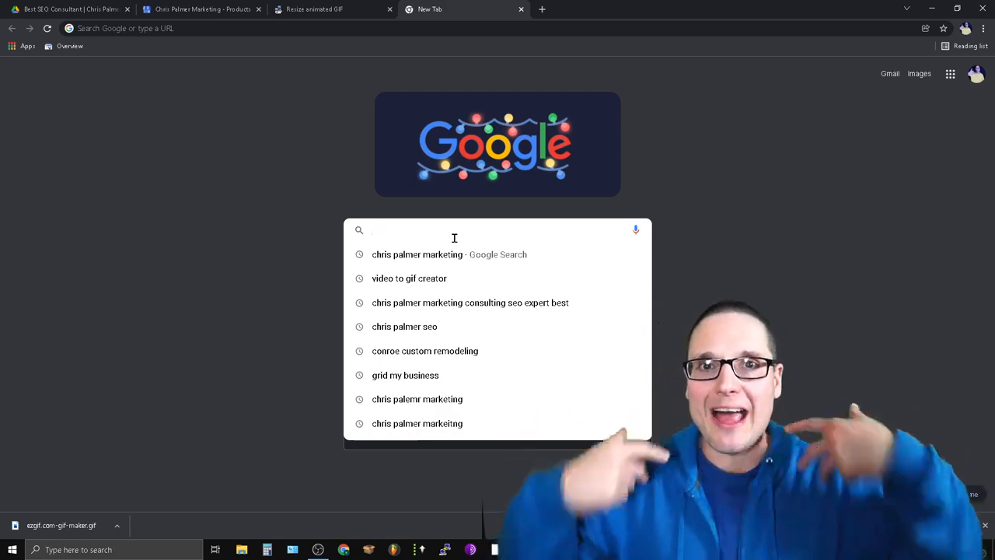
mouse_move(324, 246)
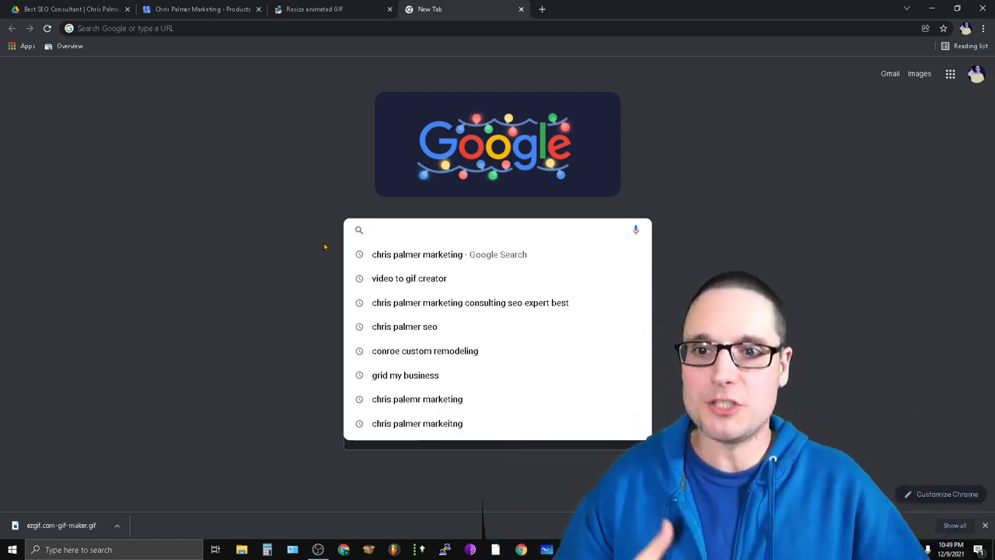
left_click(198, 9)
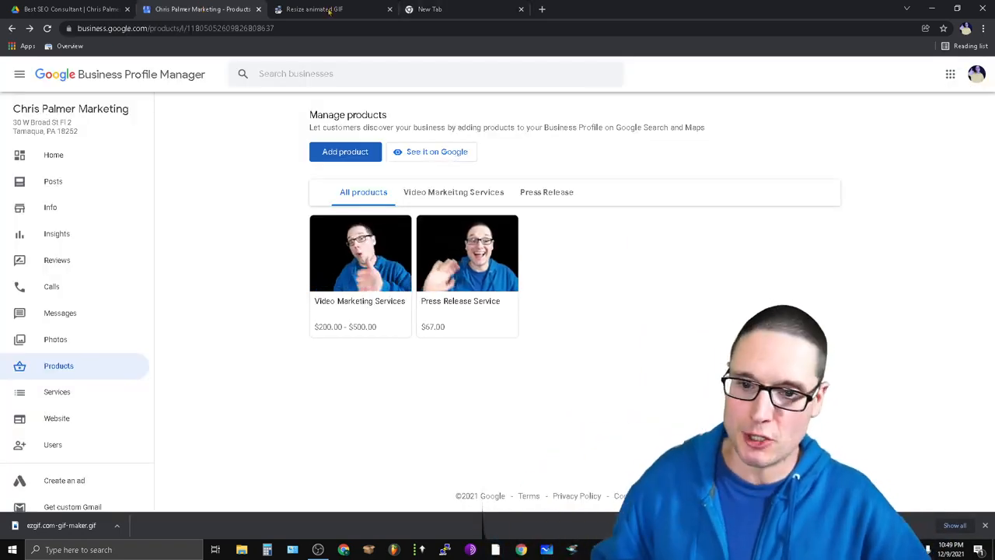
left_click(360, 252)
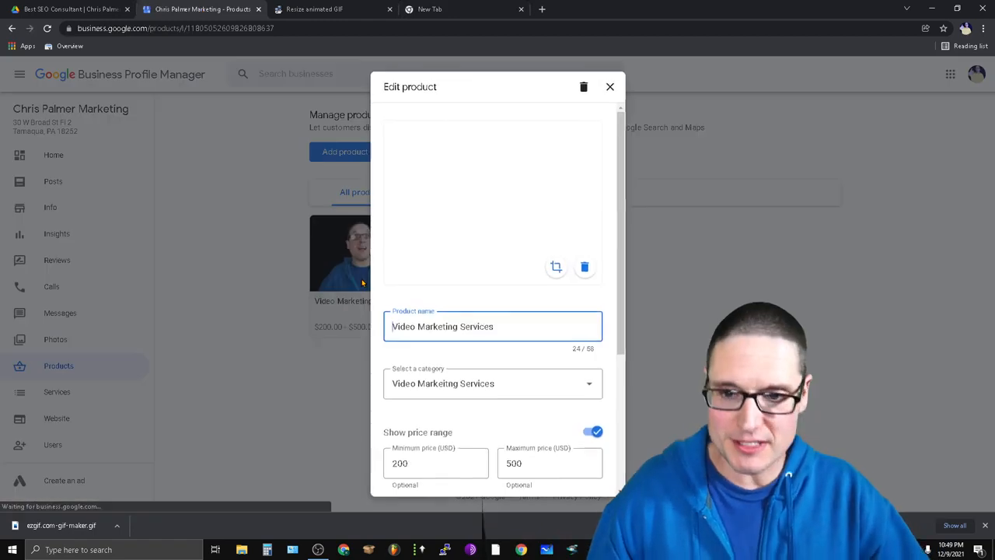